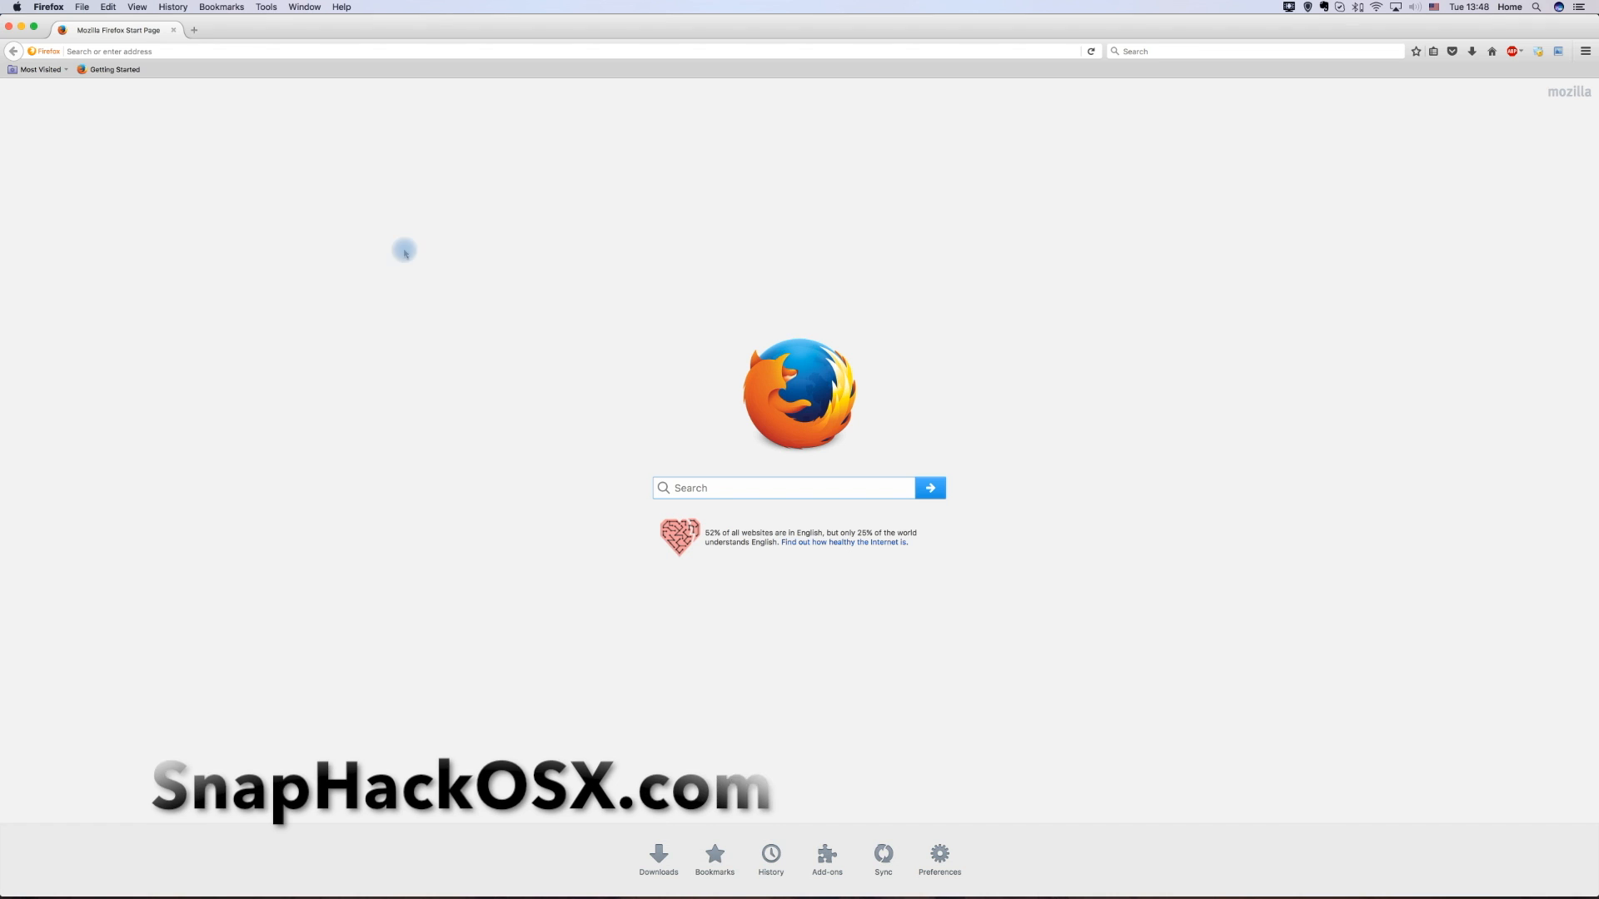
- Enter 'SnapHackOSX' in the Firefox address bar to reach snaphackosx.com
left_click(357, 50)
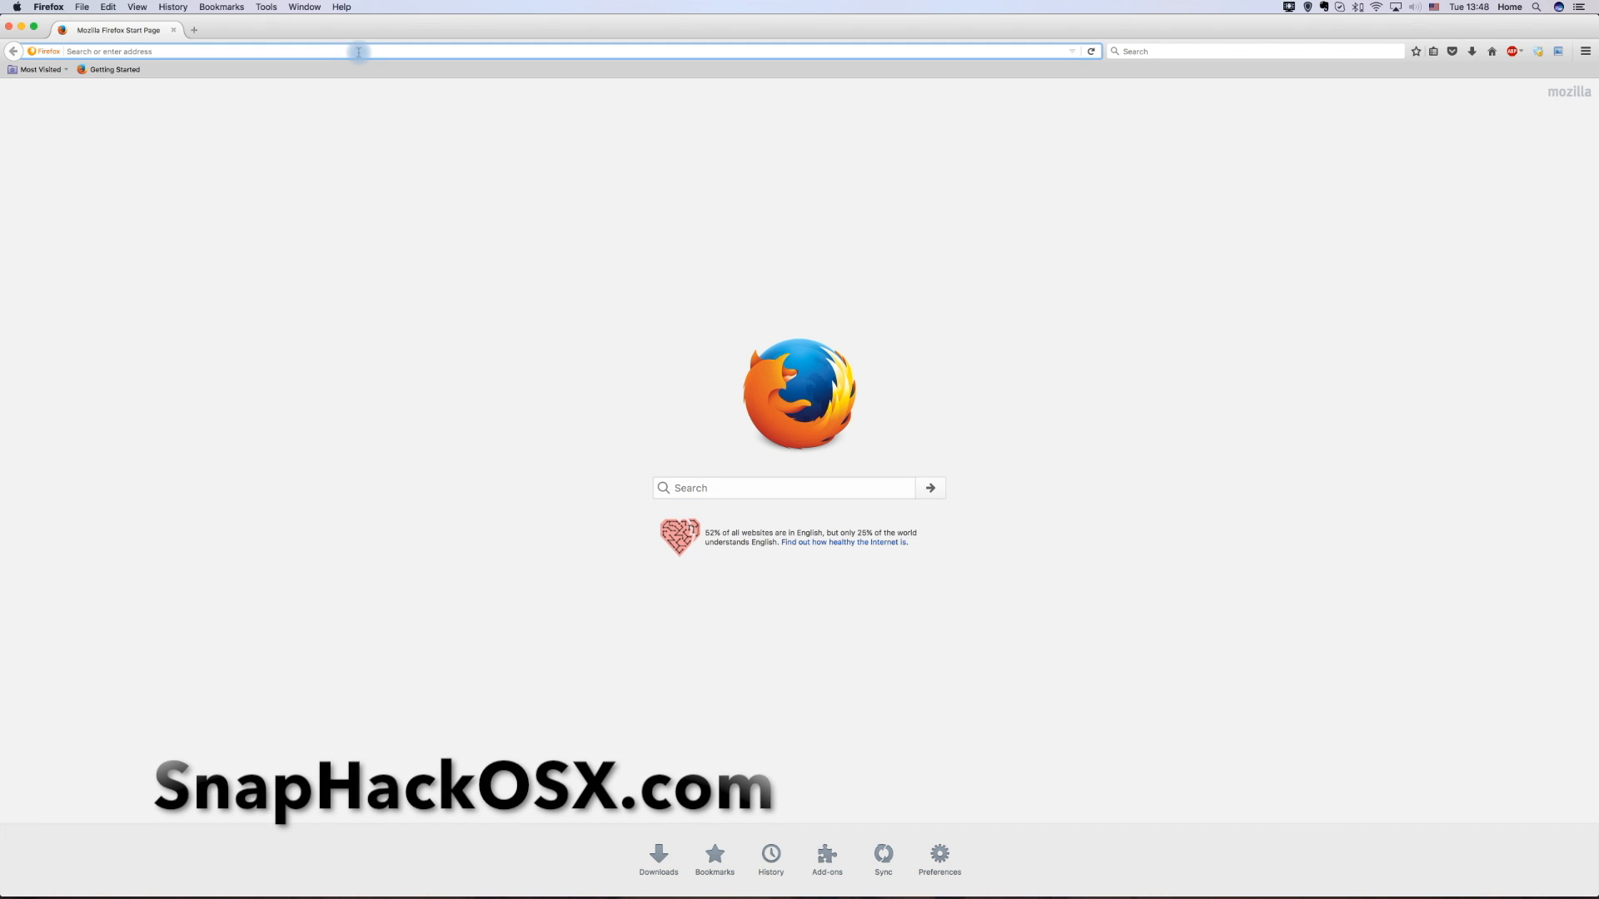
type("Snao")
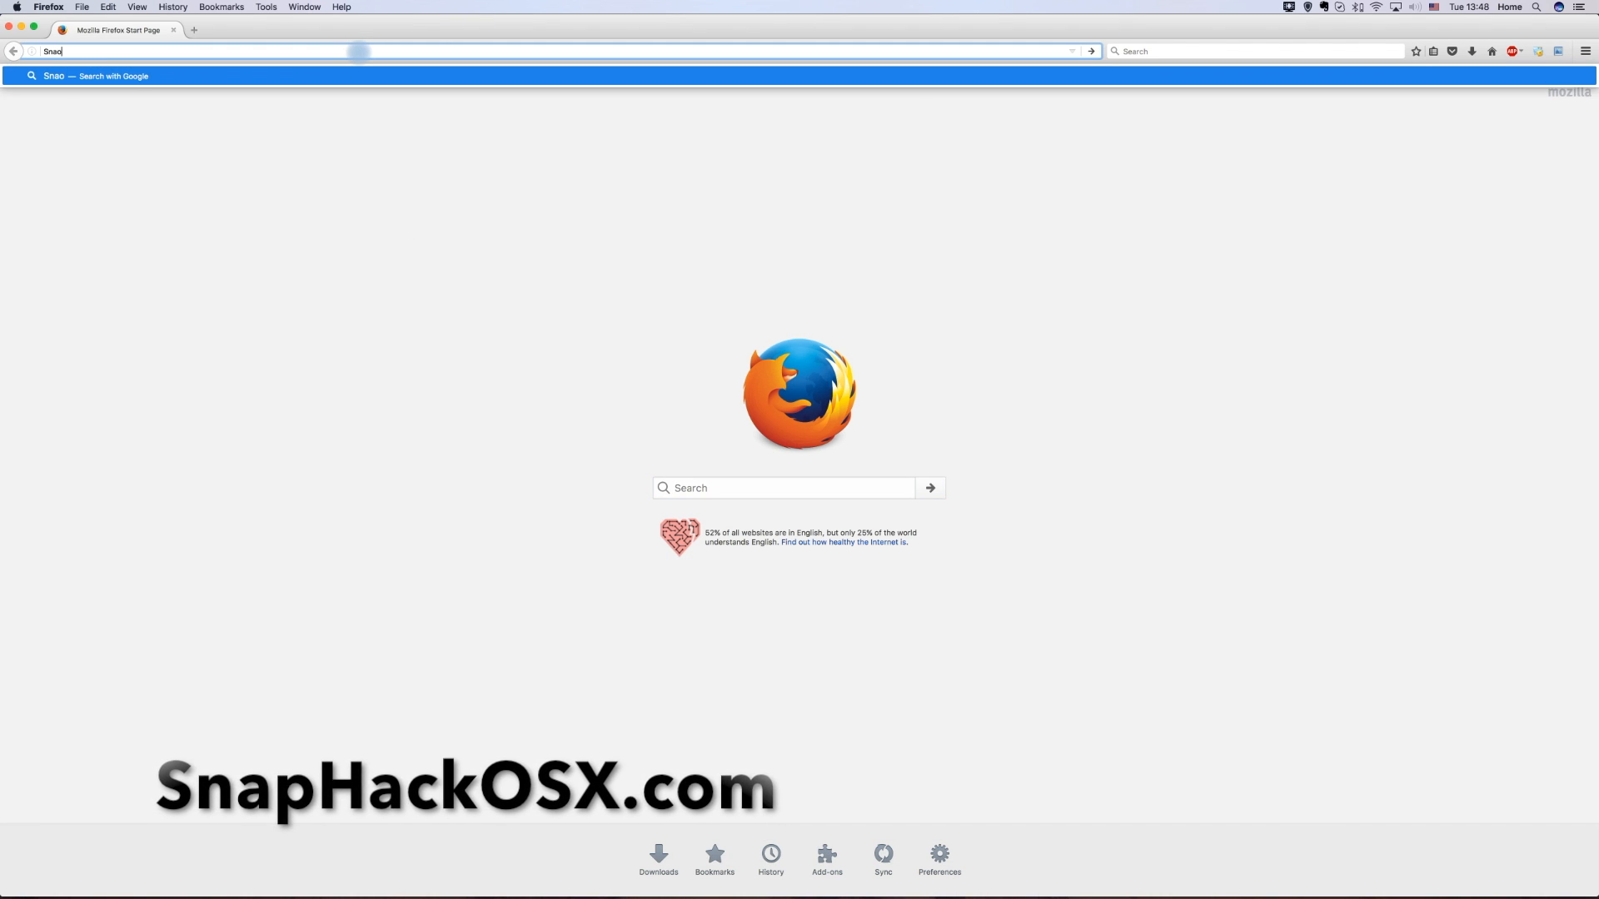
type("pHack")
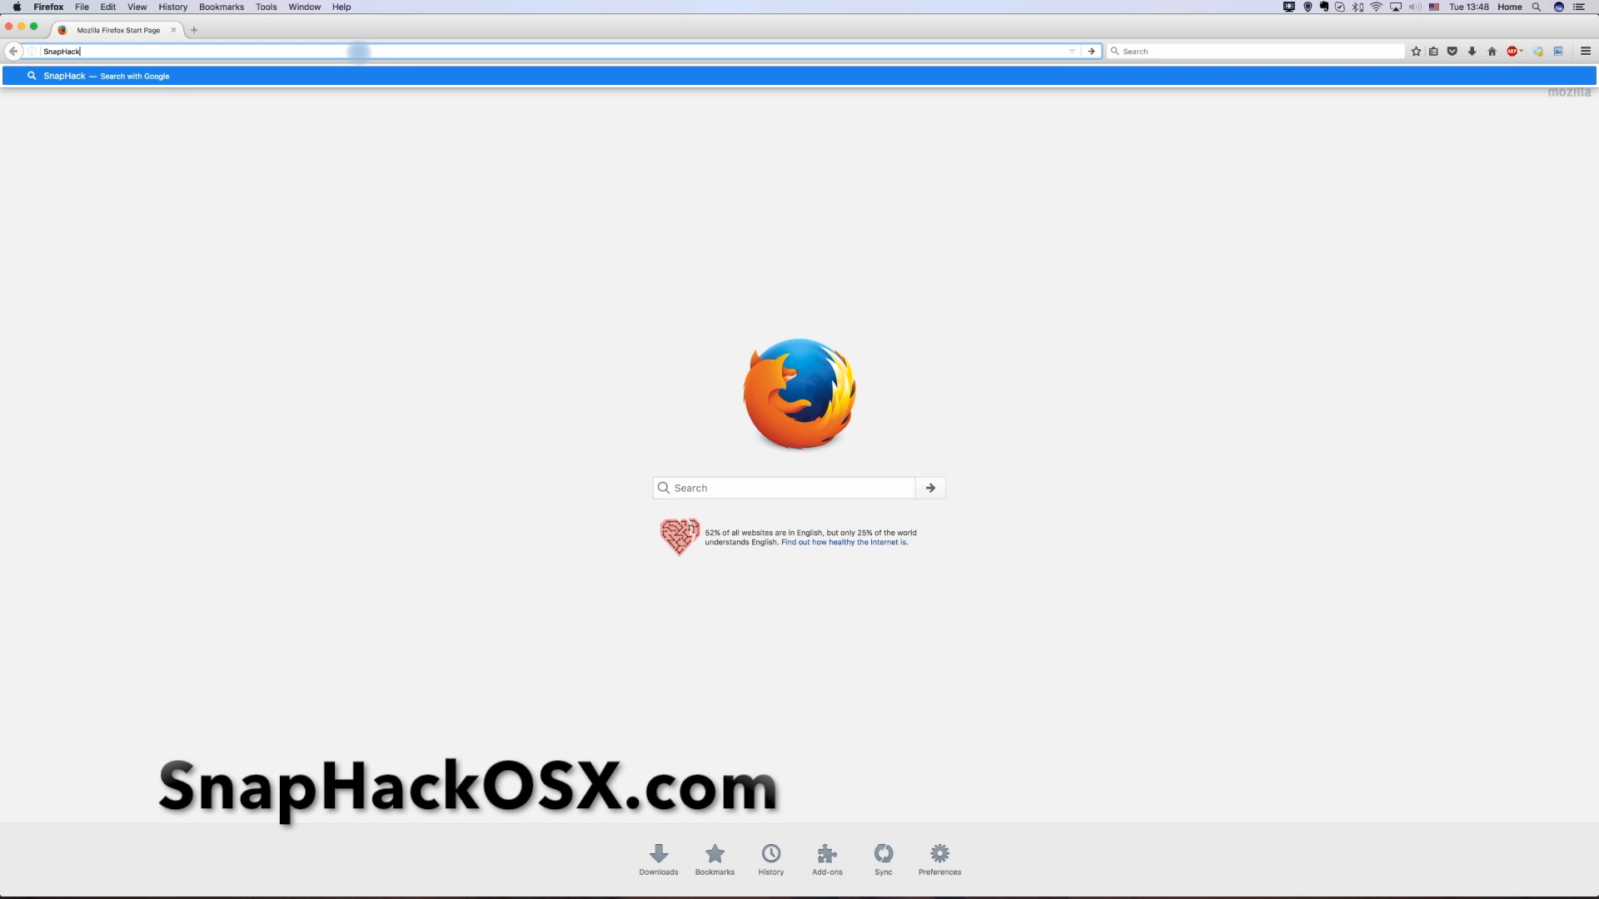
type("OSX")
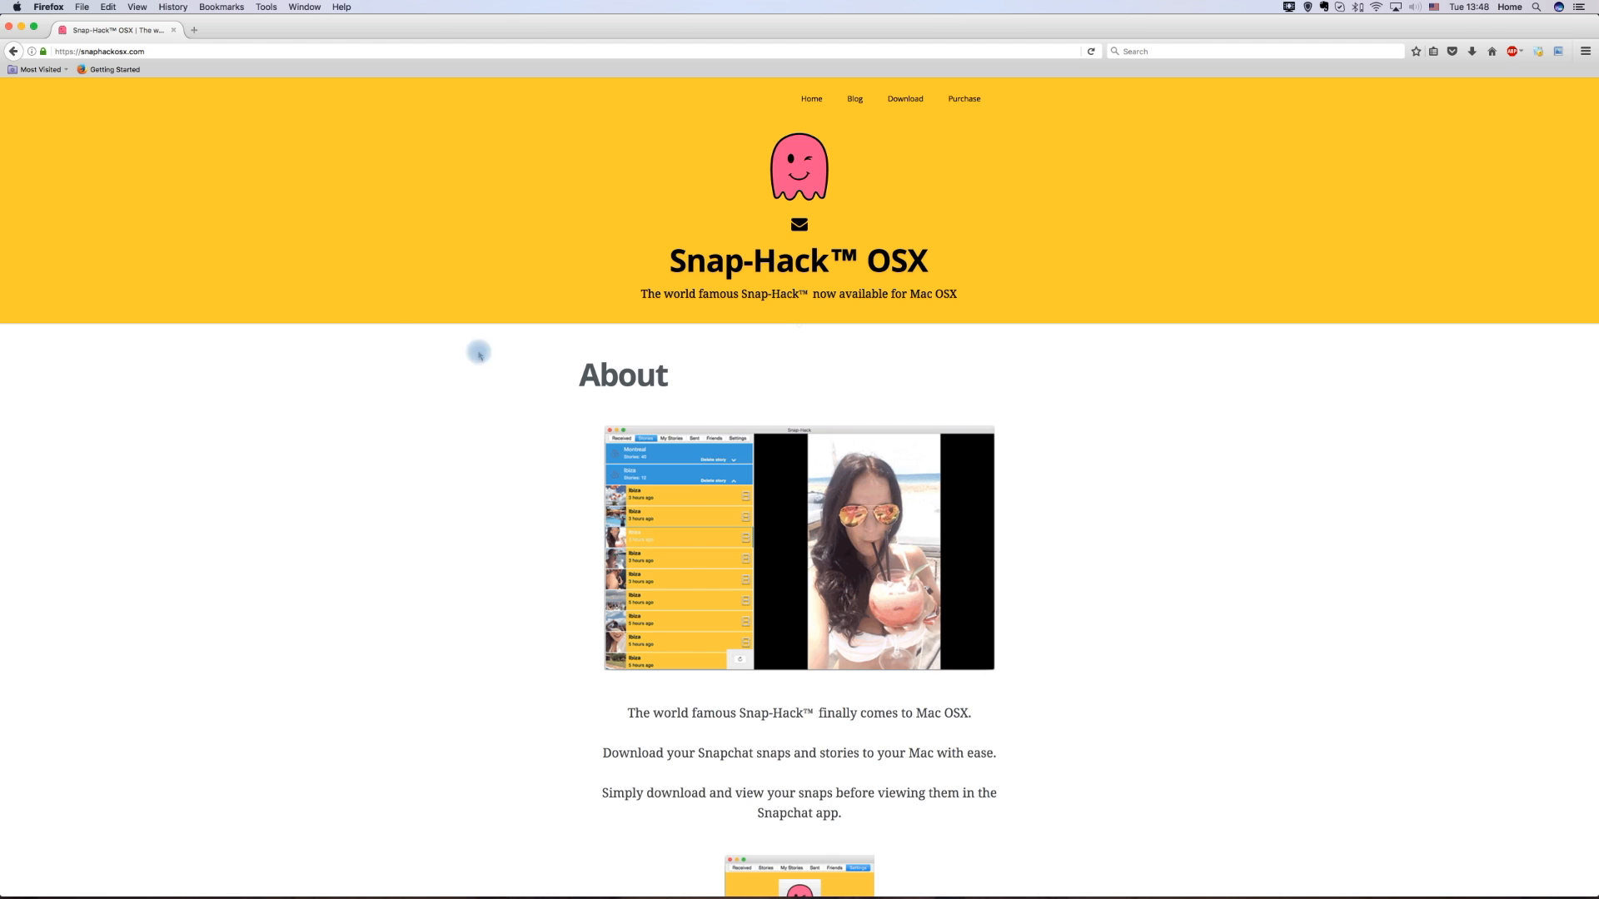
scroll("down", 3)
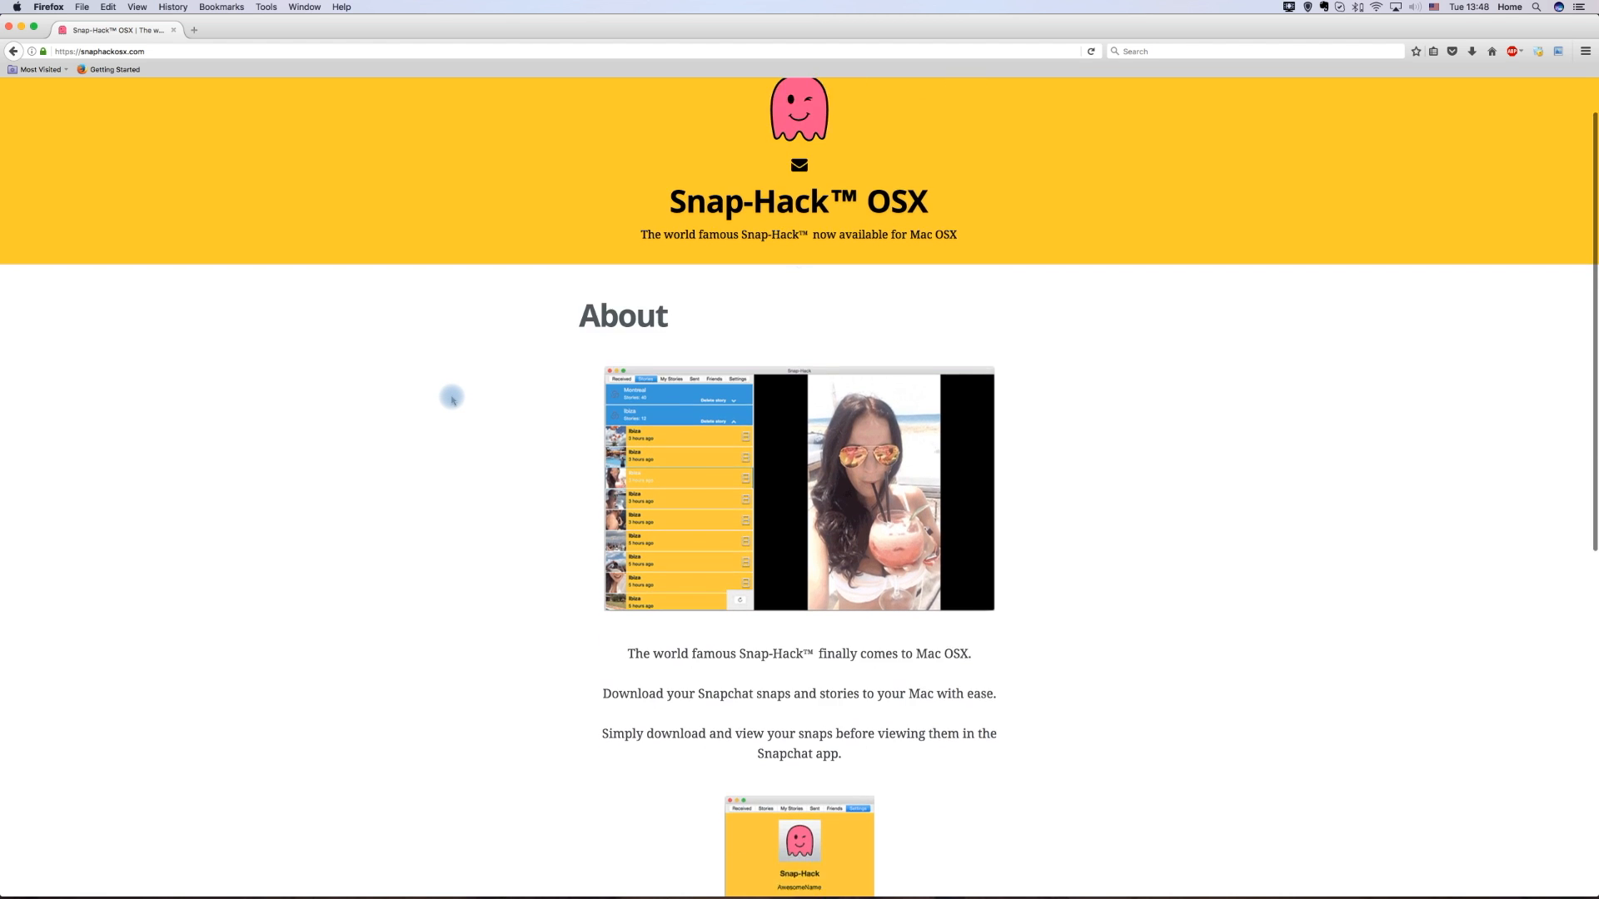
scroll("down", 3)
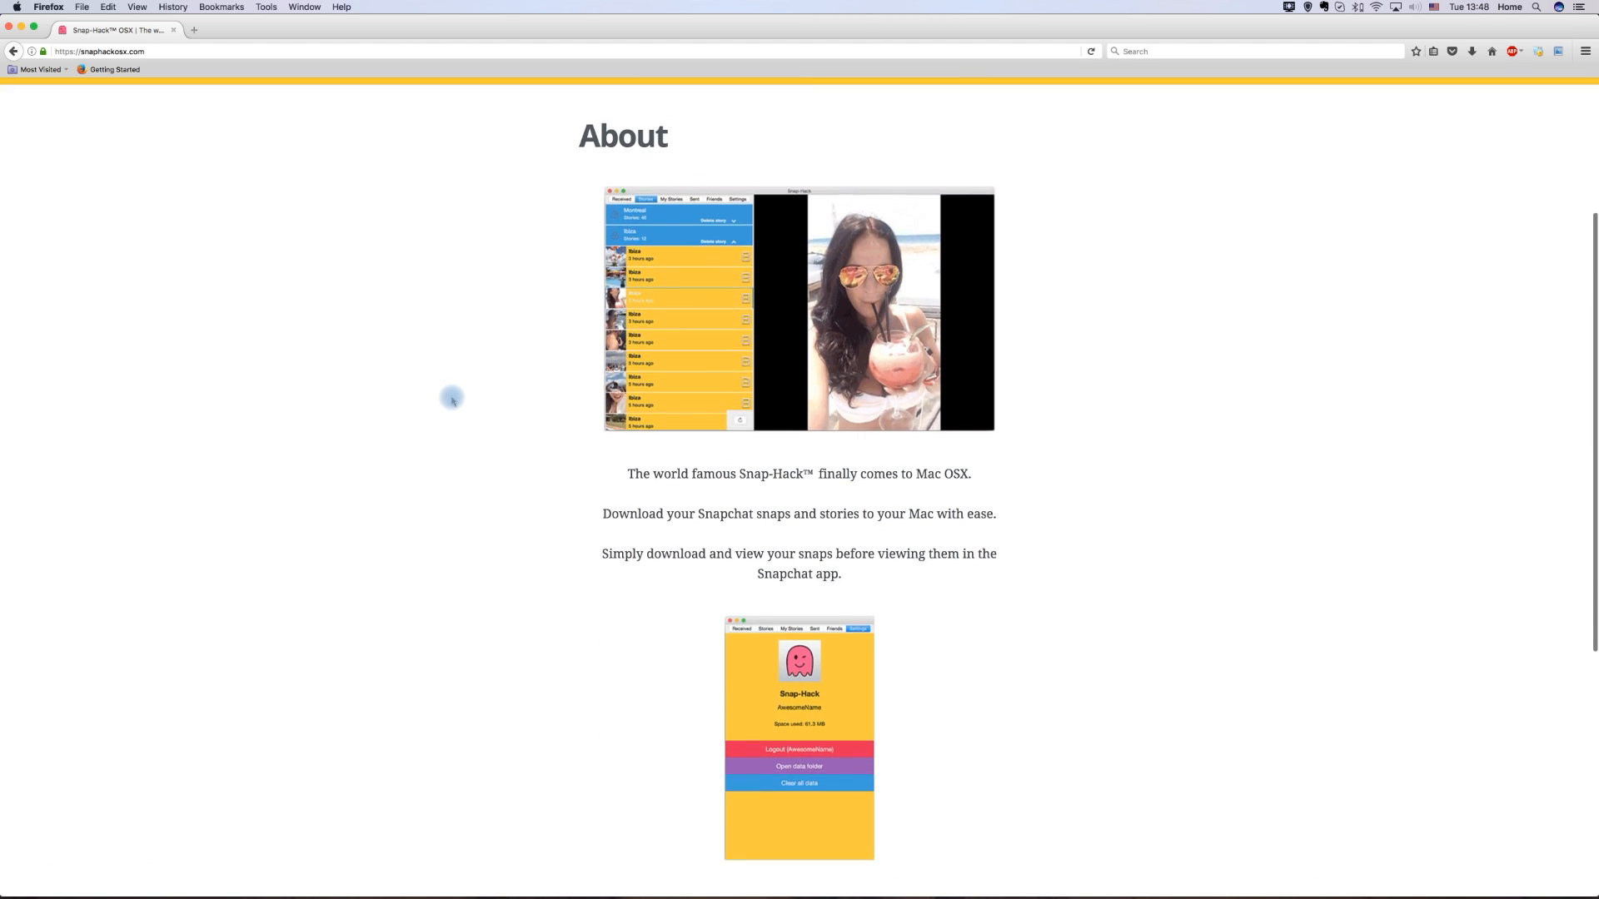
scroll("down", 3)
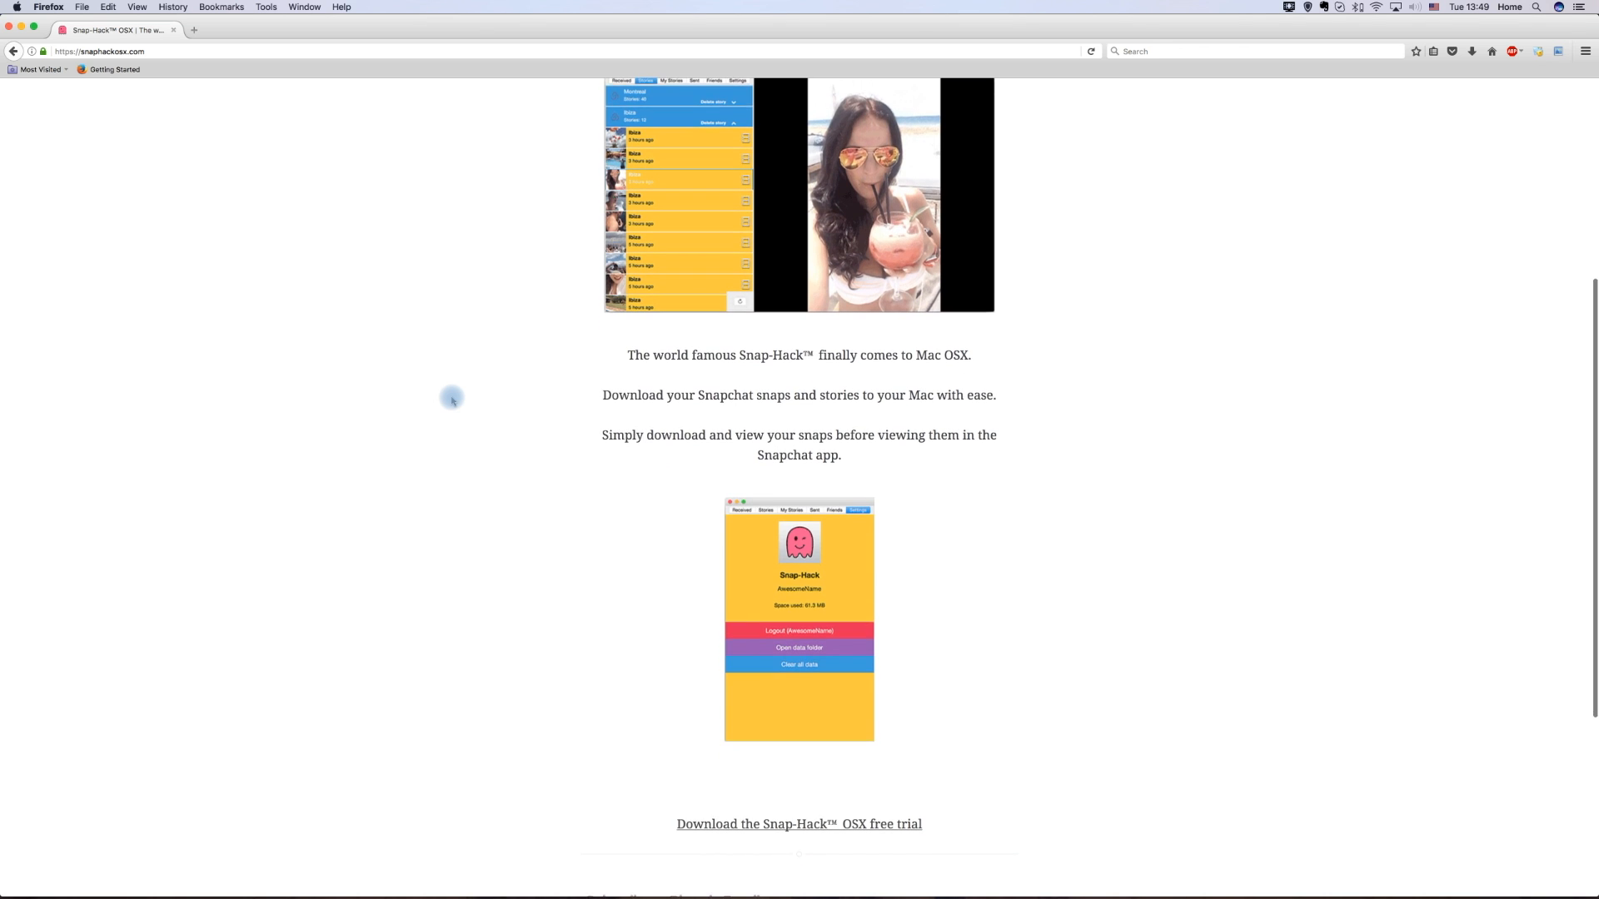
scroll("down", 3)
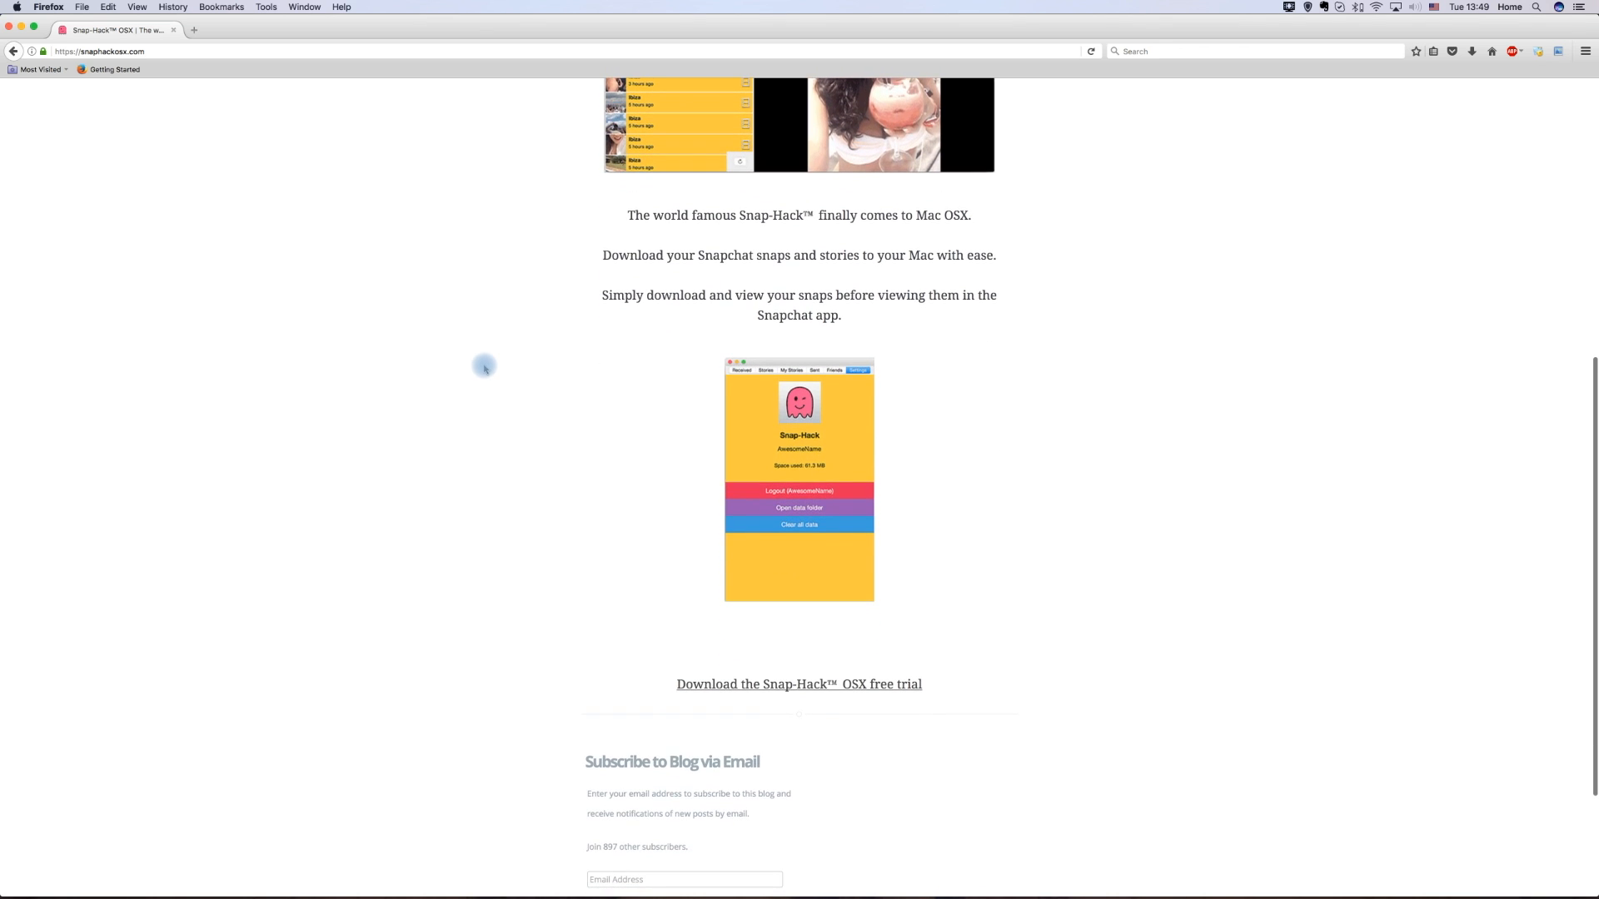
scroll("up", 3)
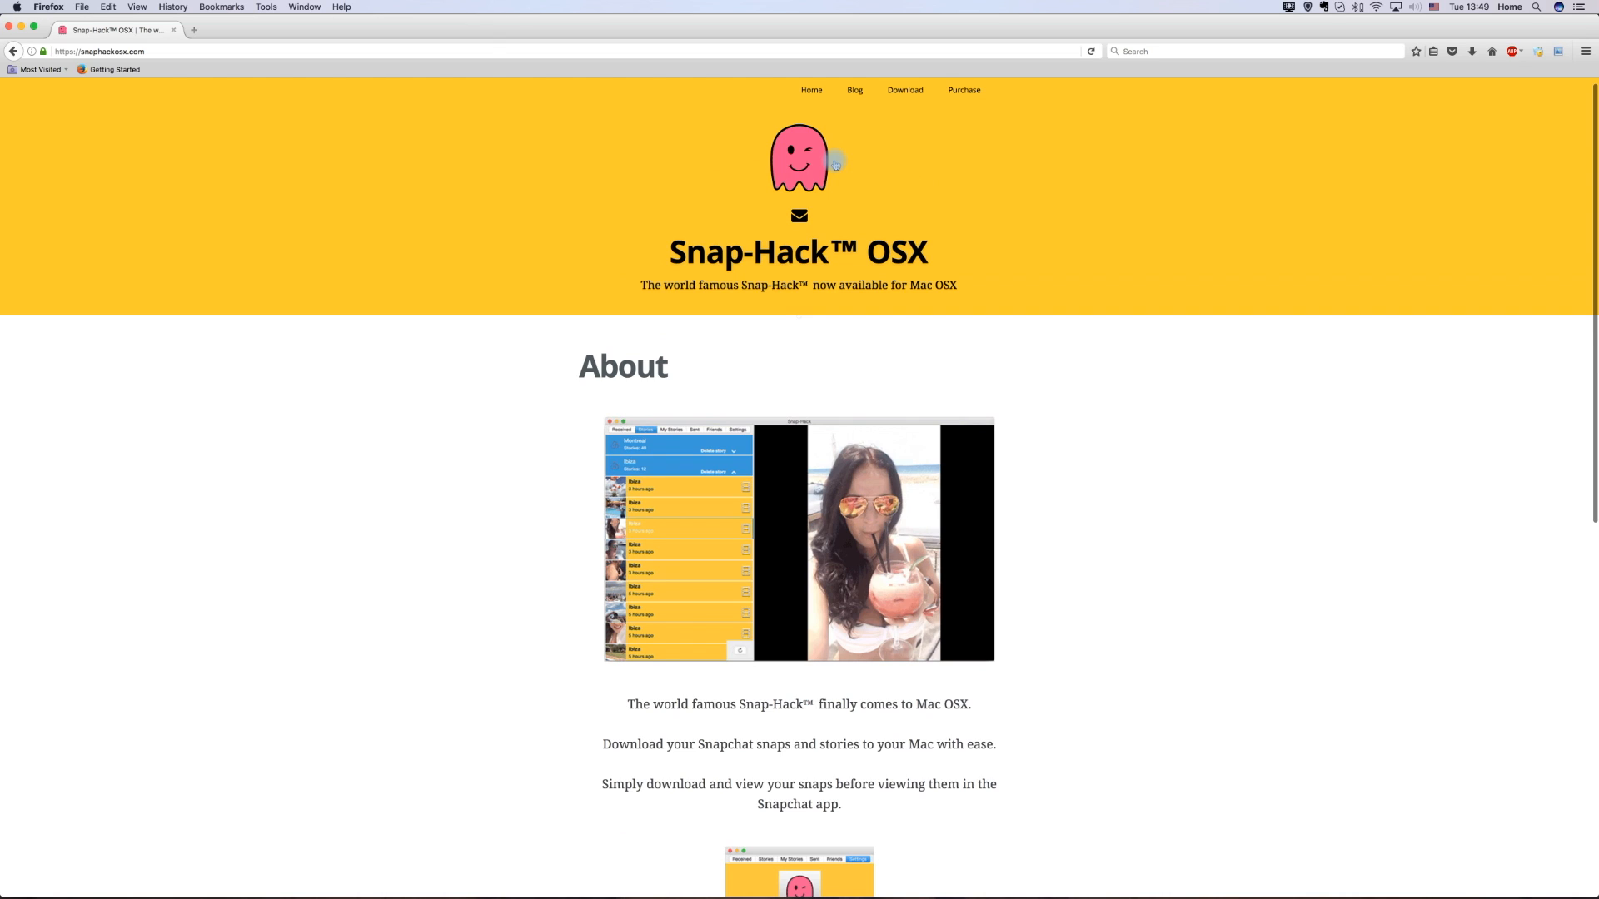
mouse_move(874, 126)
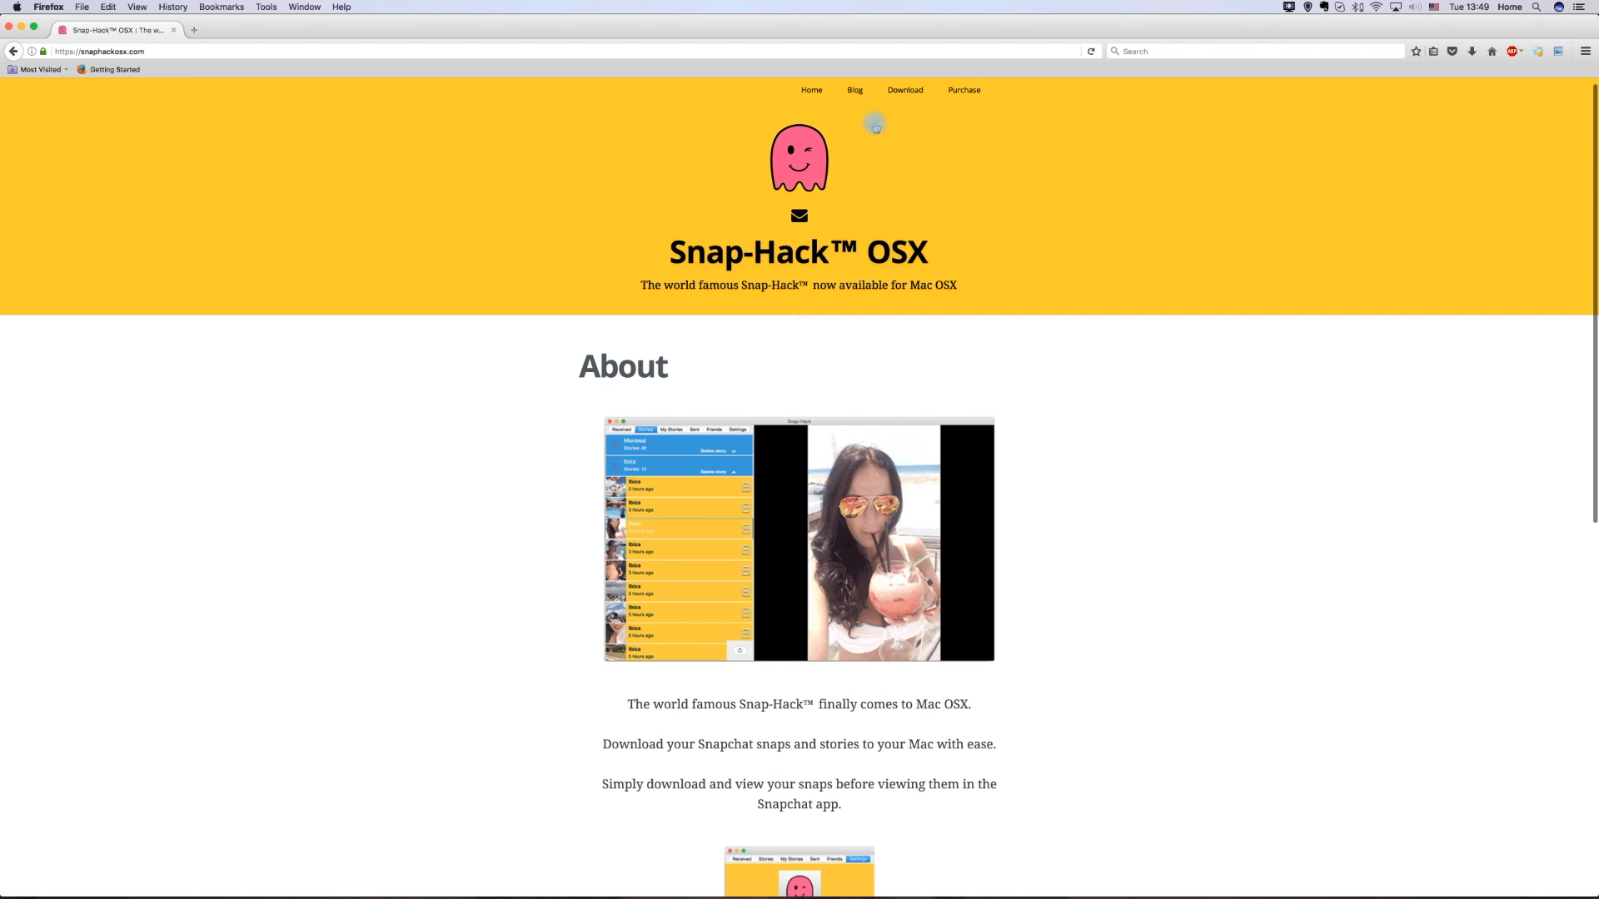
- Download and save the Snap-Hack.dmg free trial from the site's Download page
left_click(903, 90)
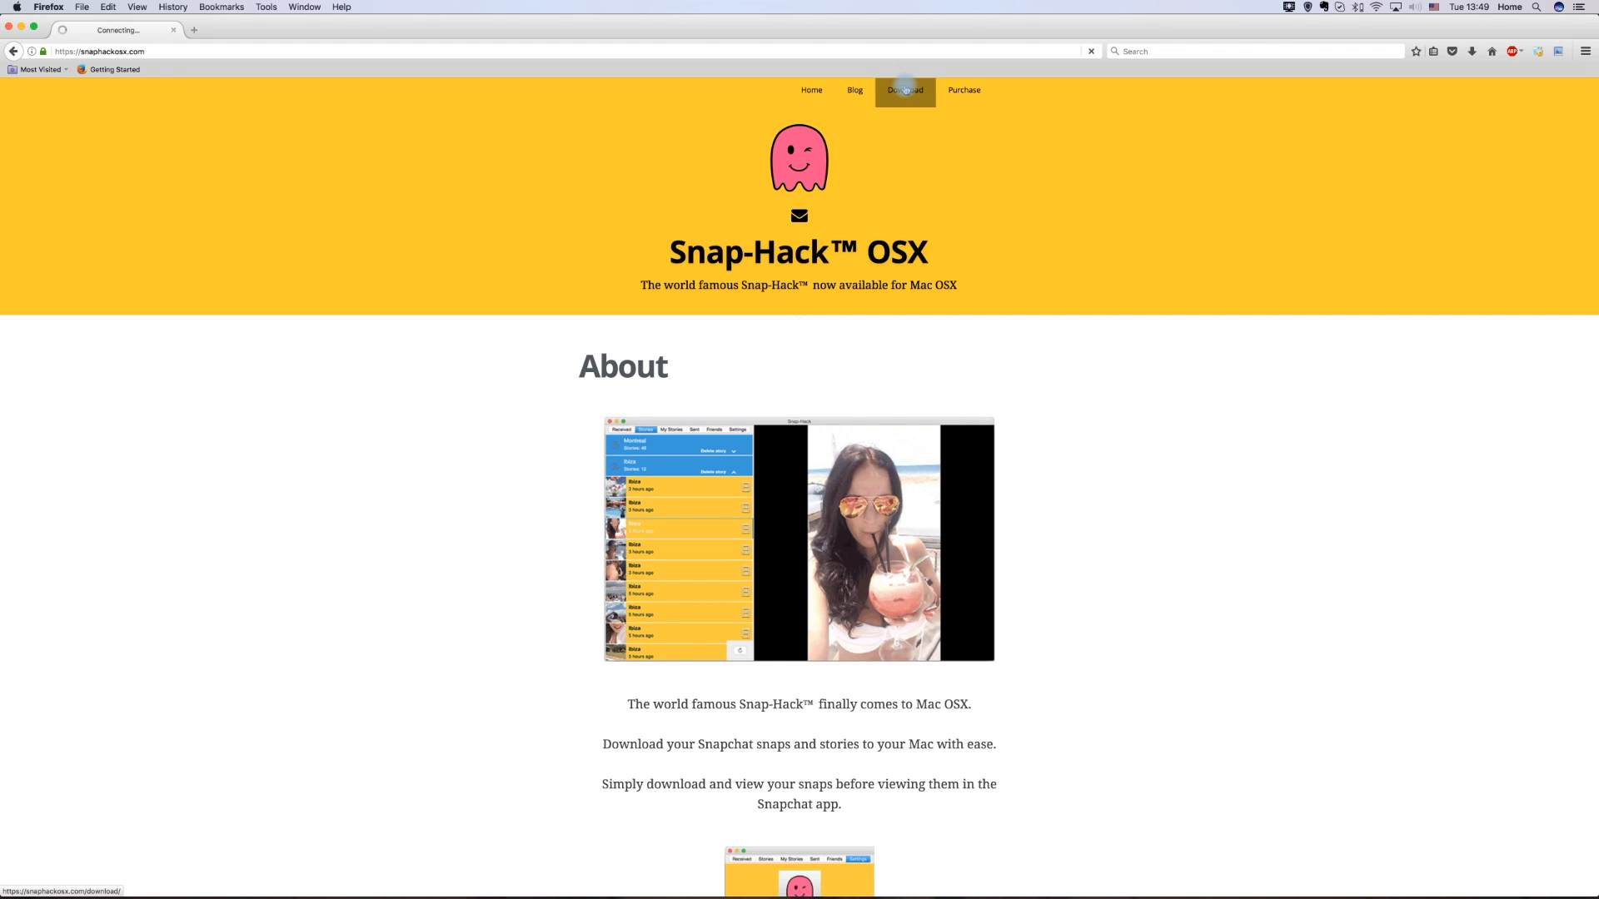
left_click(904, 90)
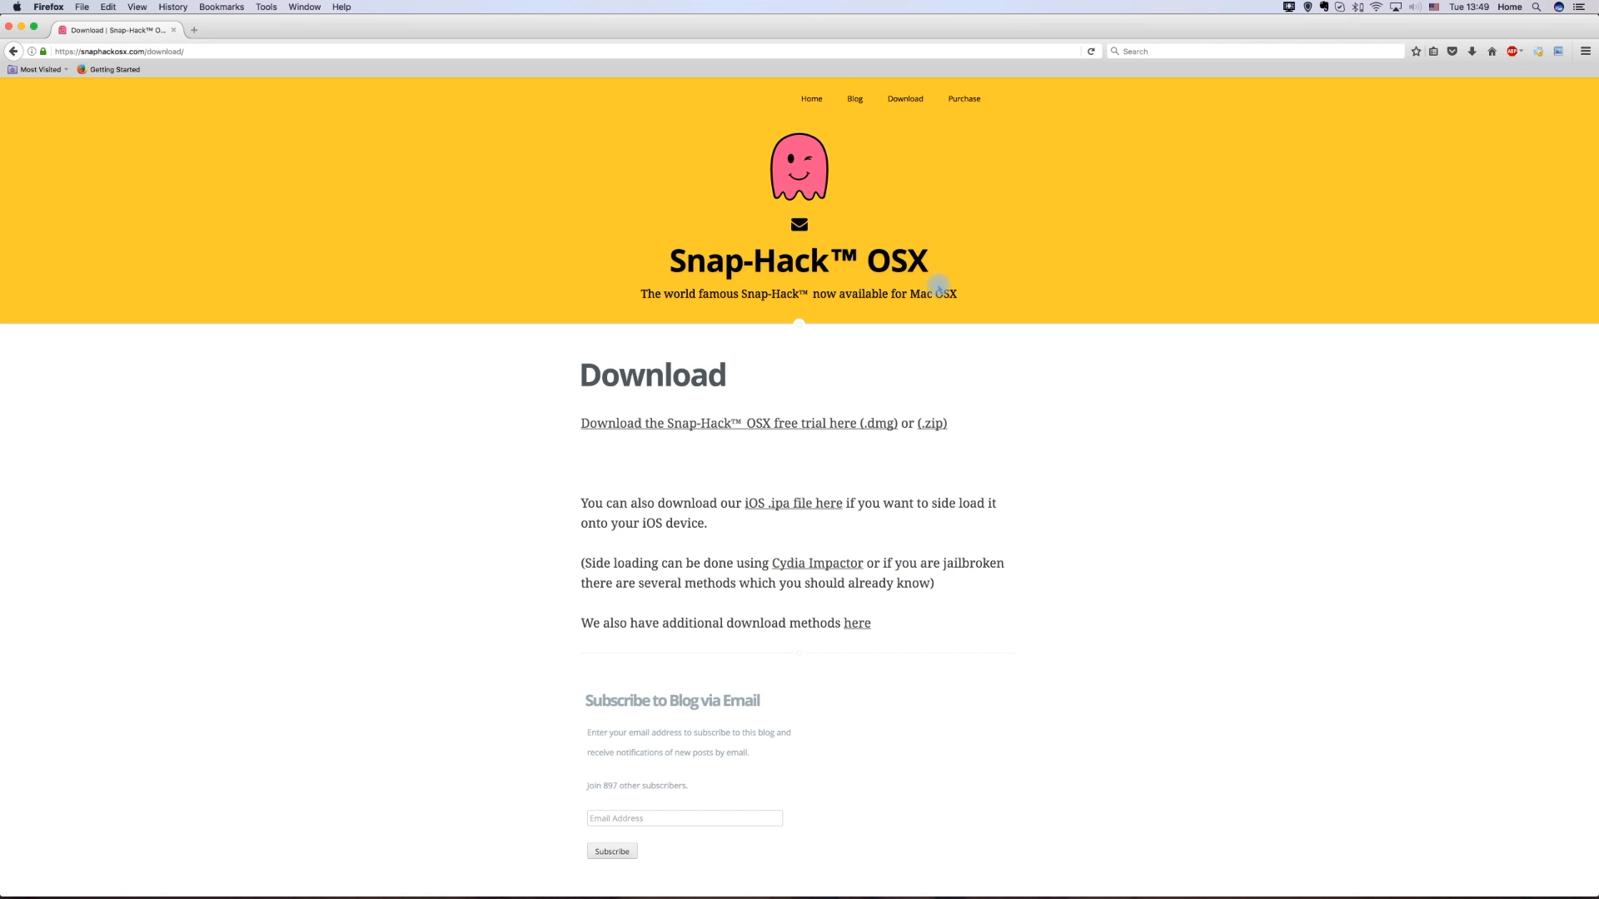
mouse_move(741, 386)
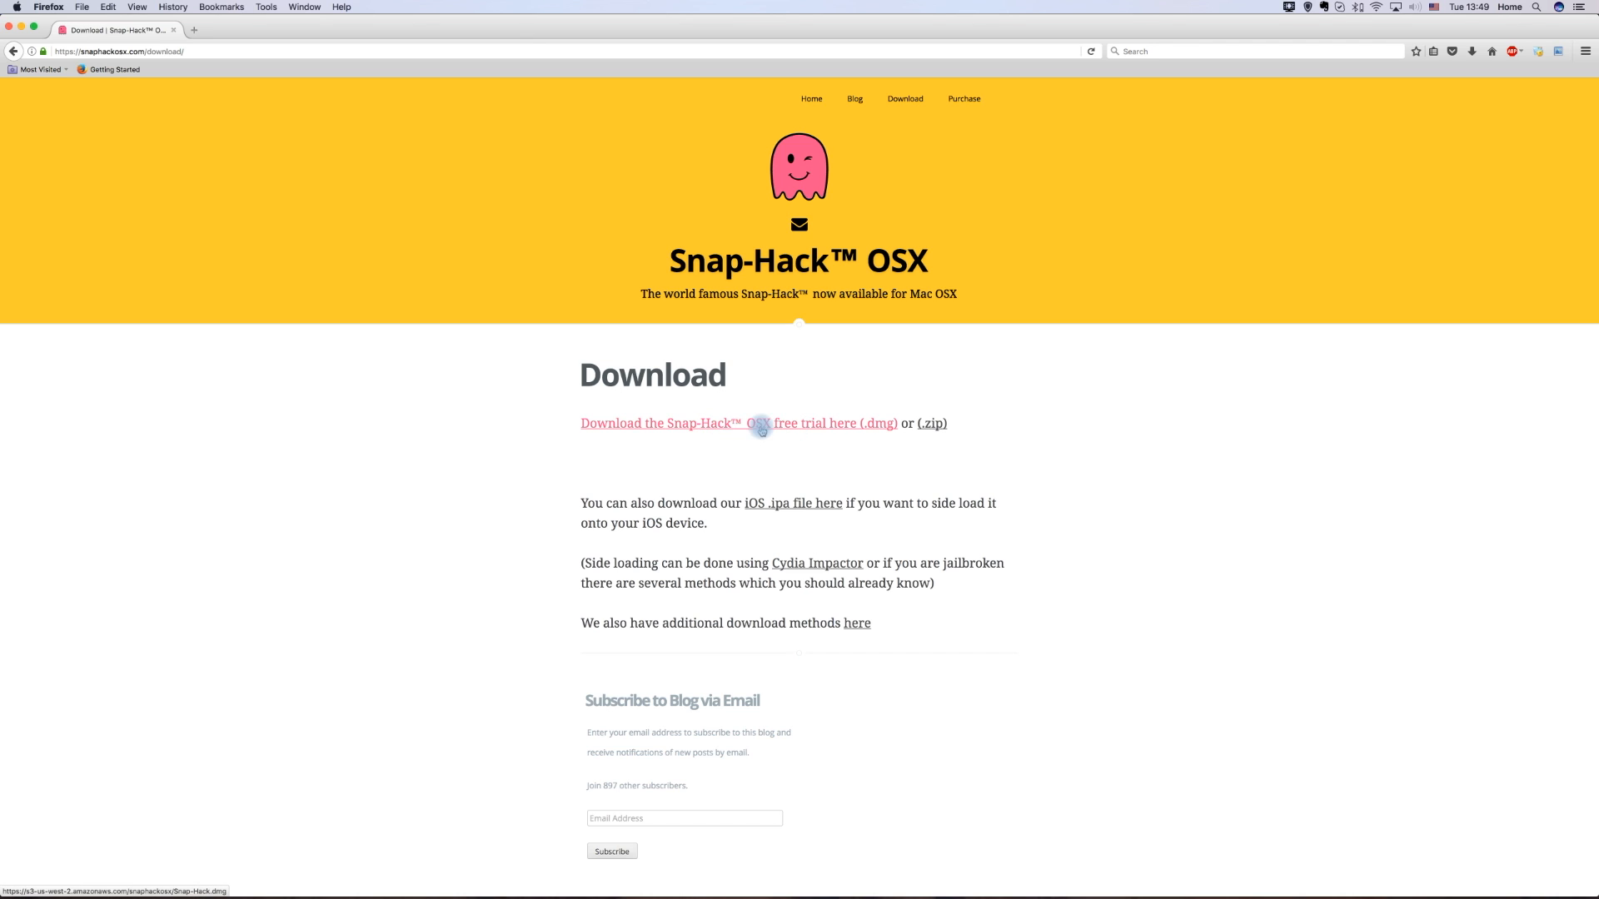
left_click(738, 423)
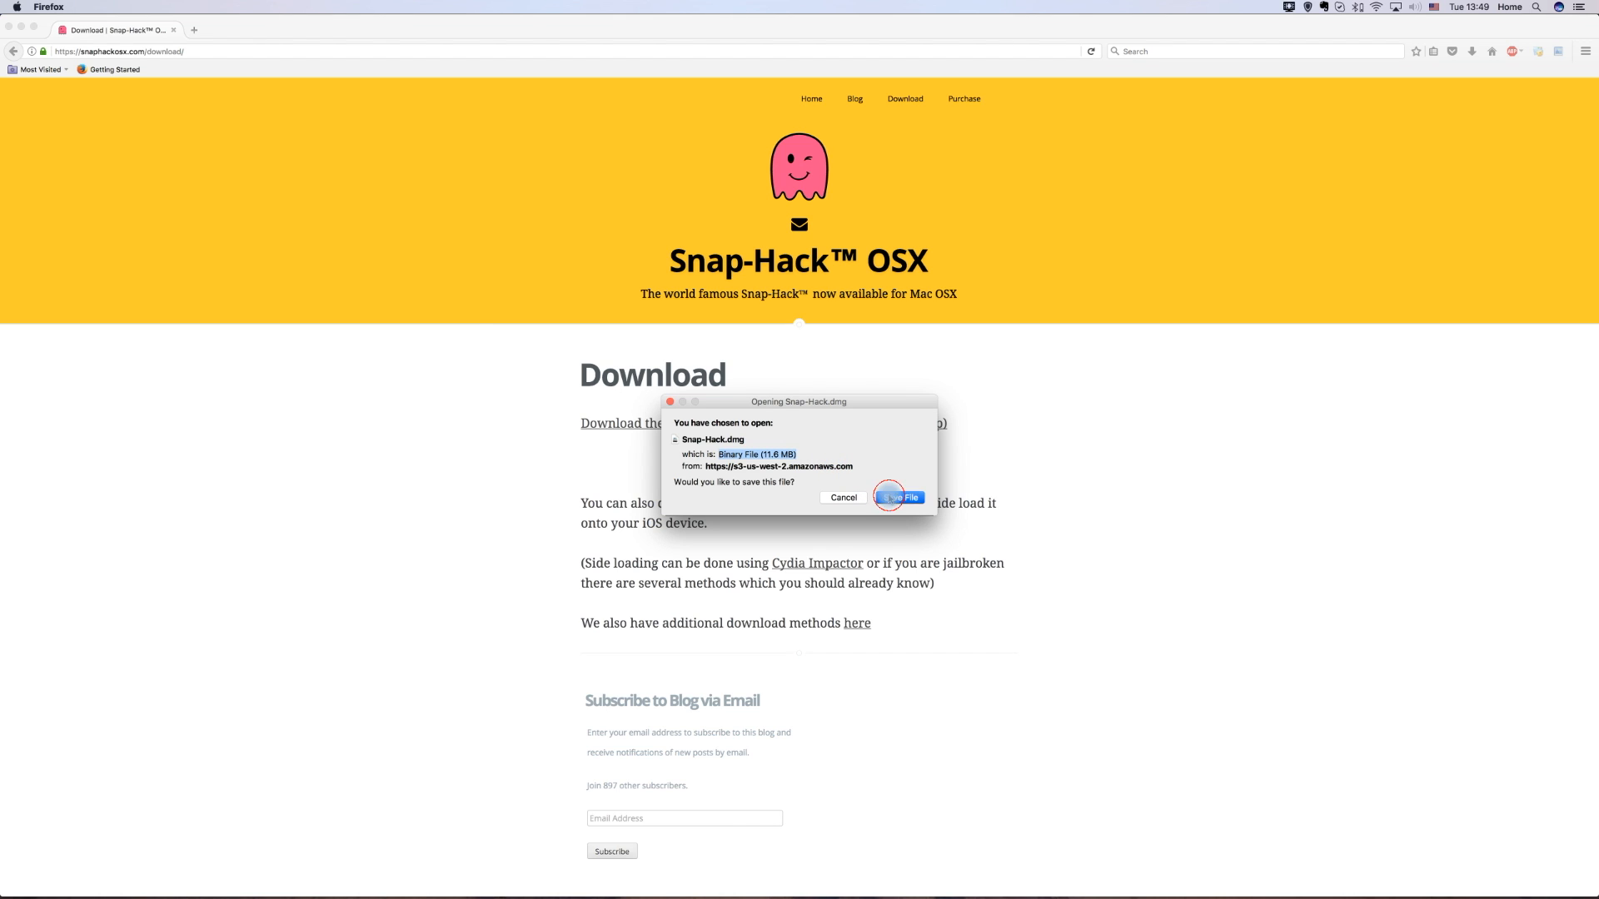
left_click(899, 498)
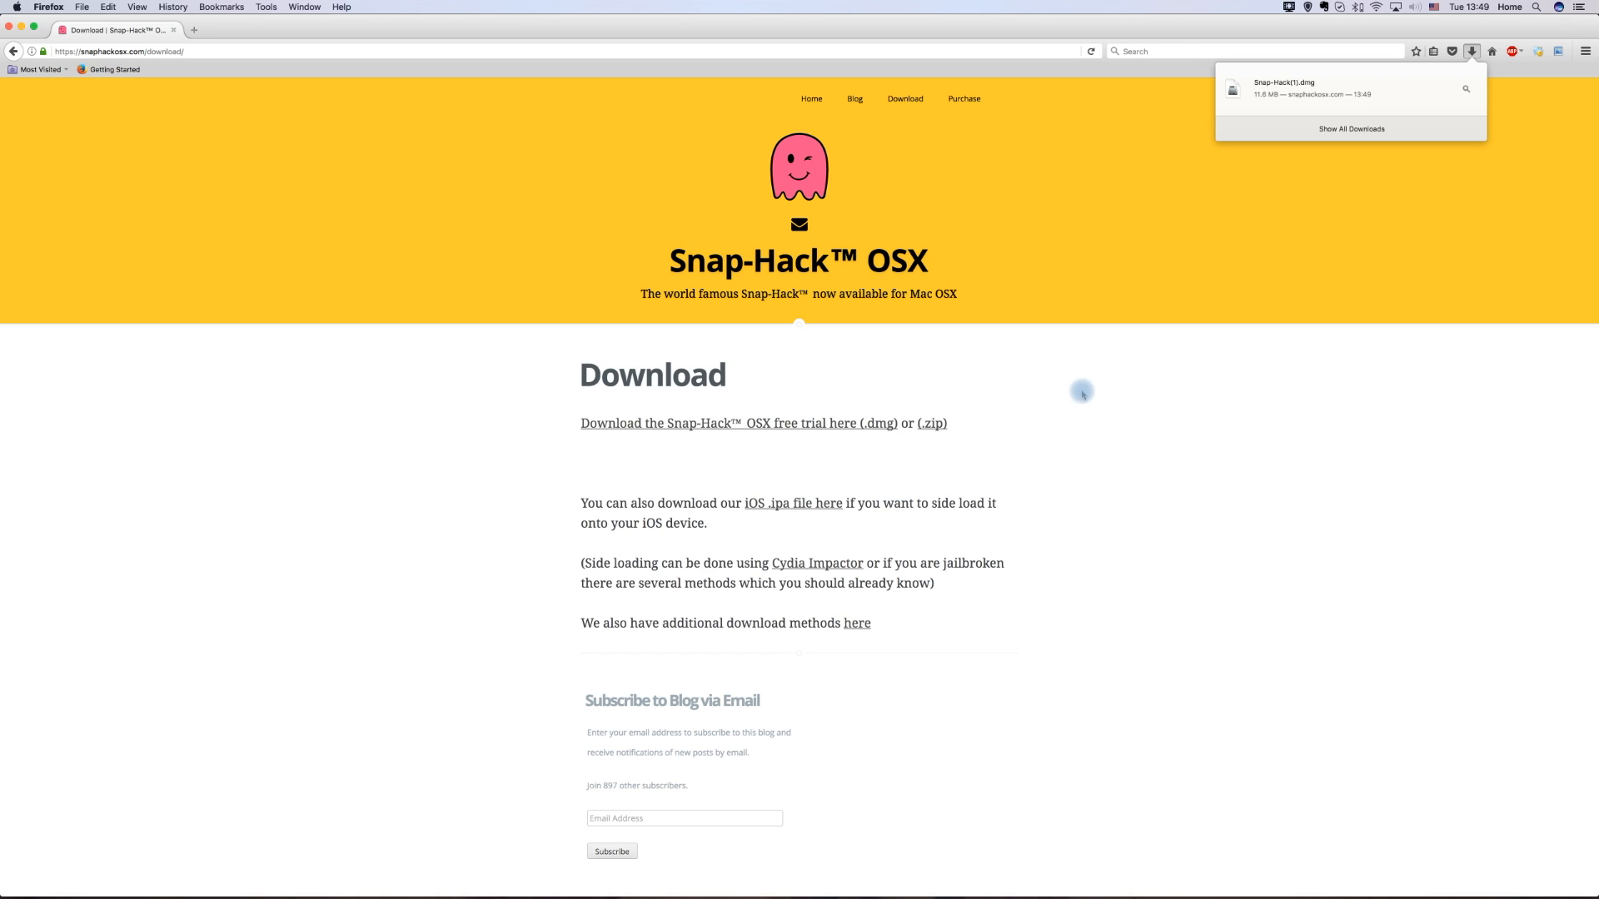
mouse_move(1326, 89)
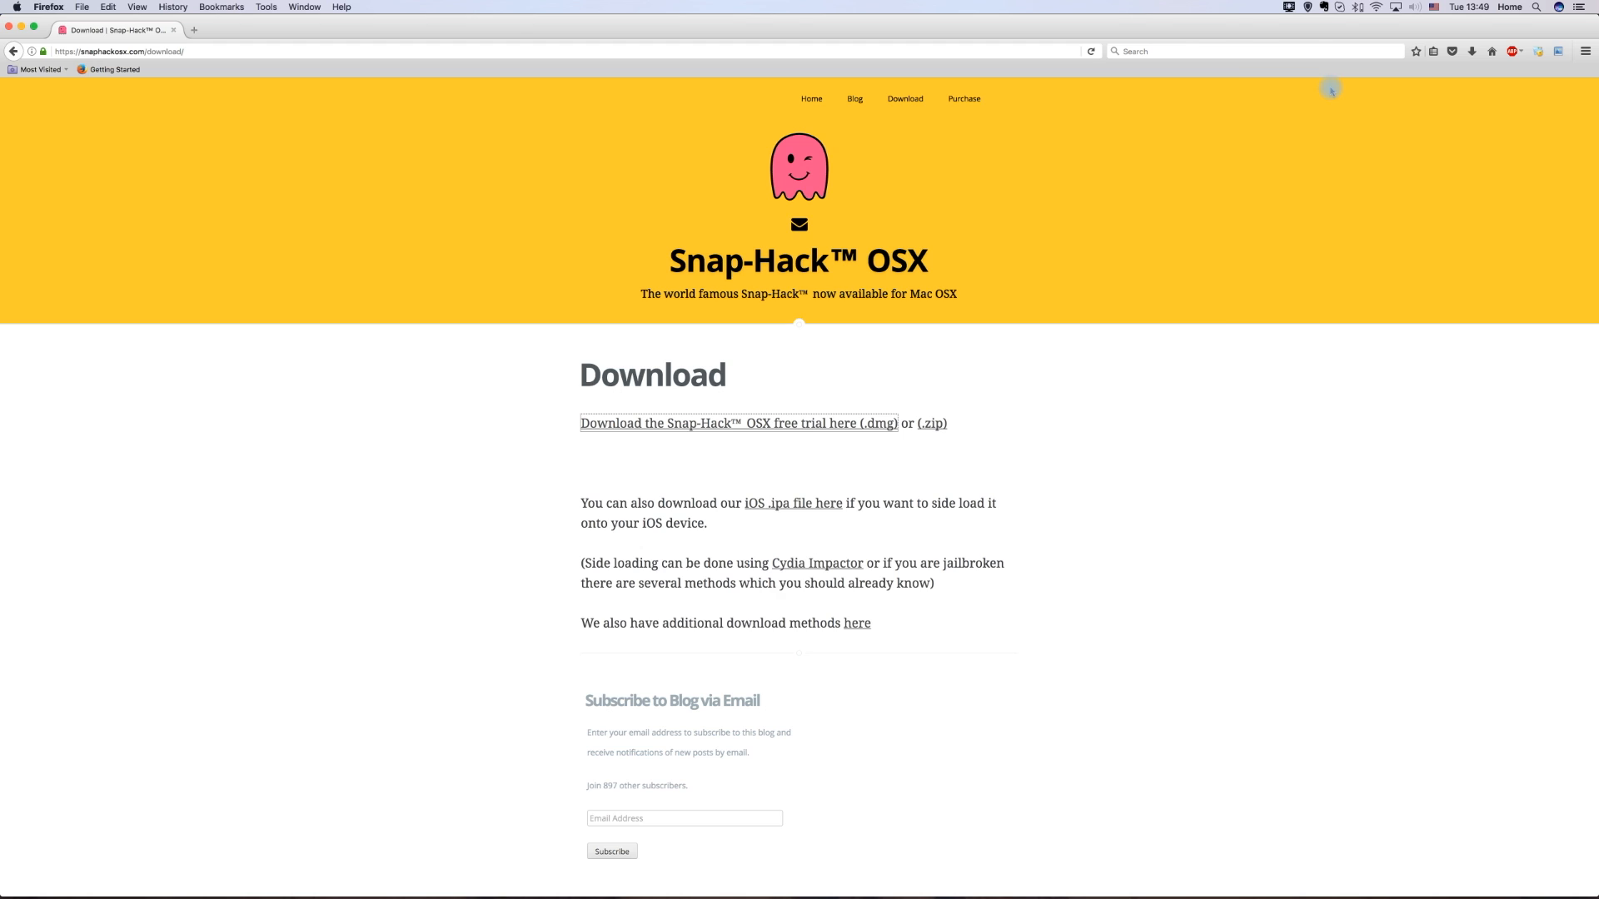
- Open Snap-Hack.dmg, launch the Snap-Hack app and accept the internet-download warning
left_click(738, 423)
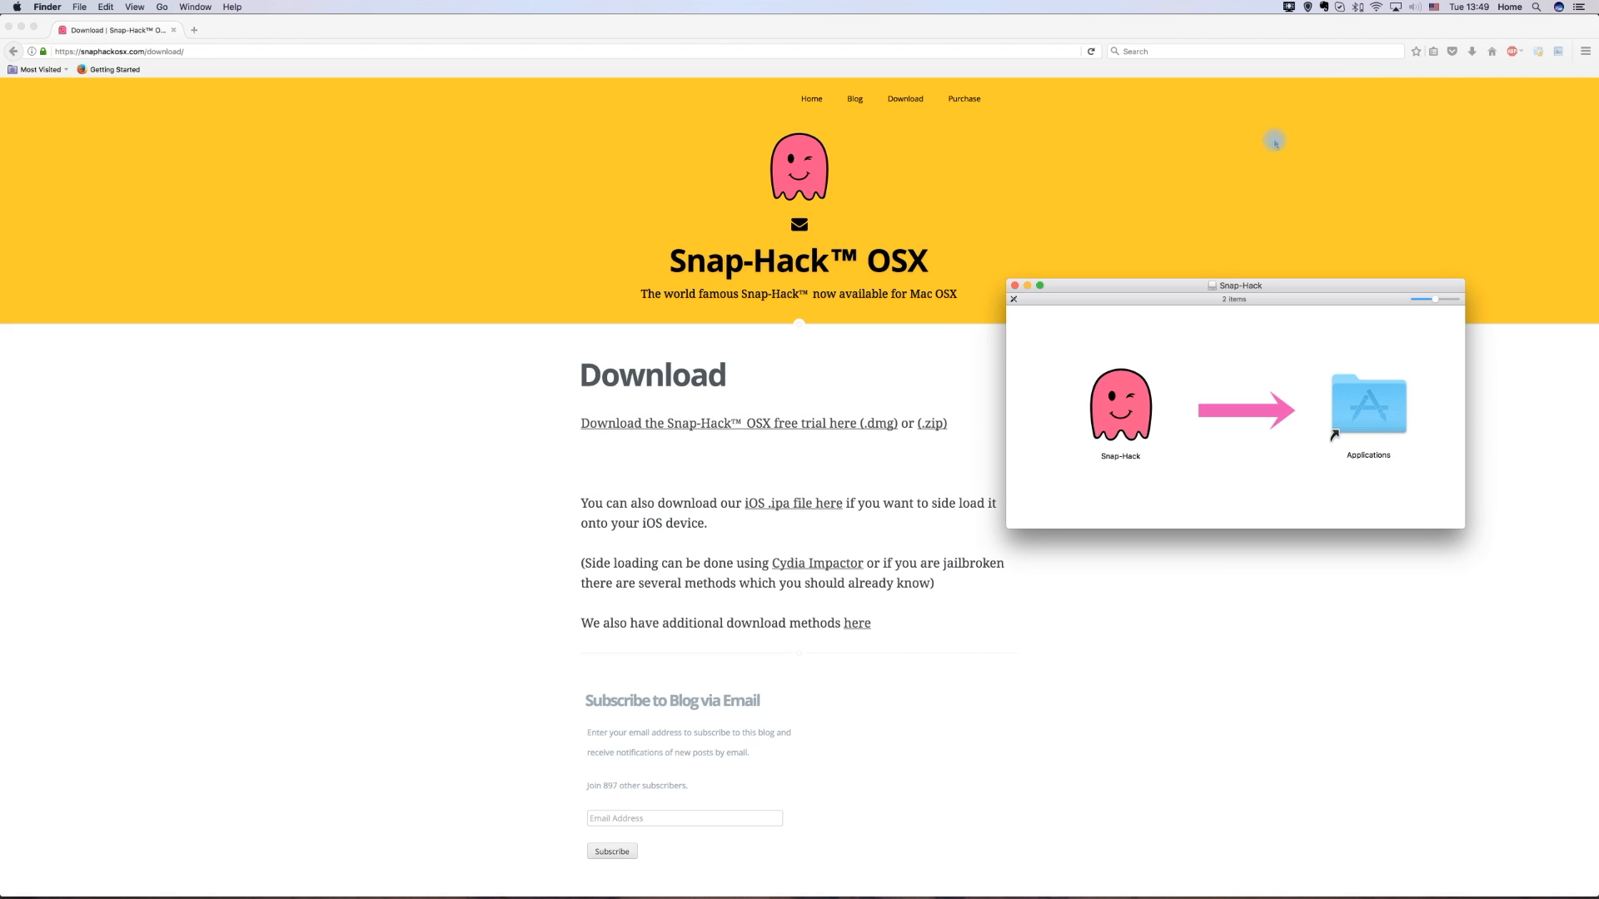
left_click(1120, 404)
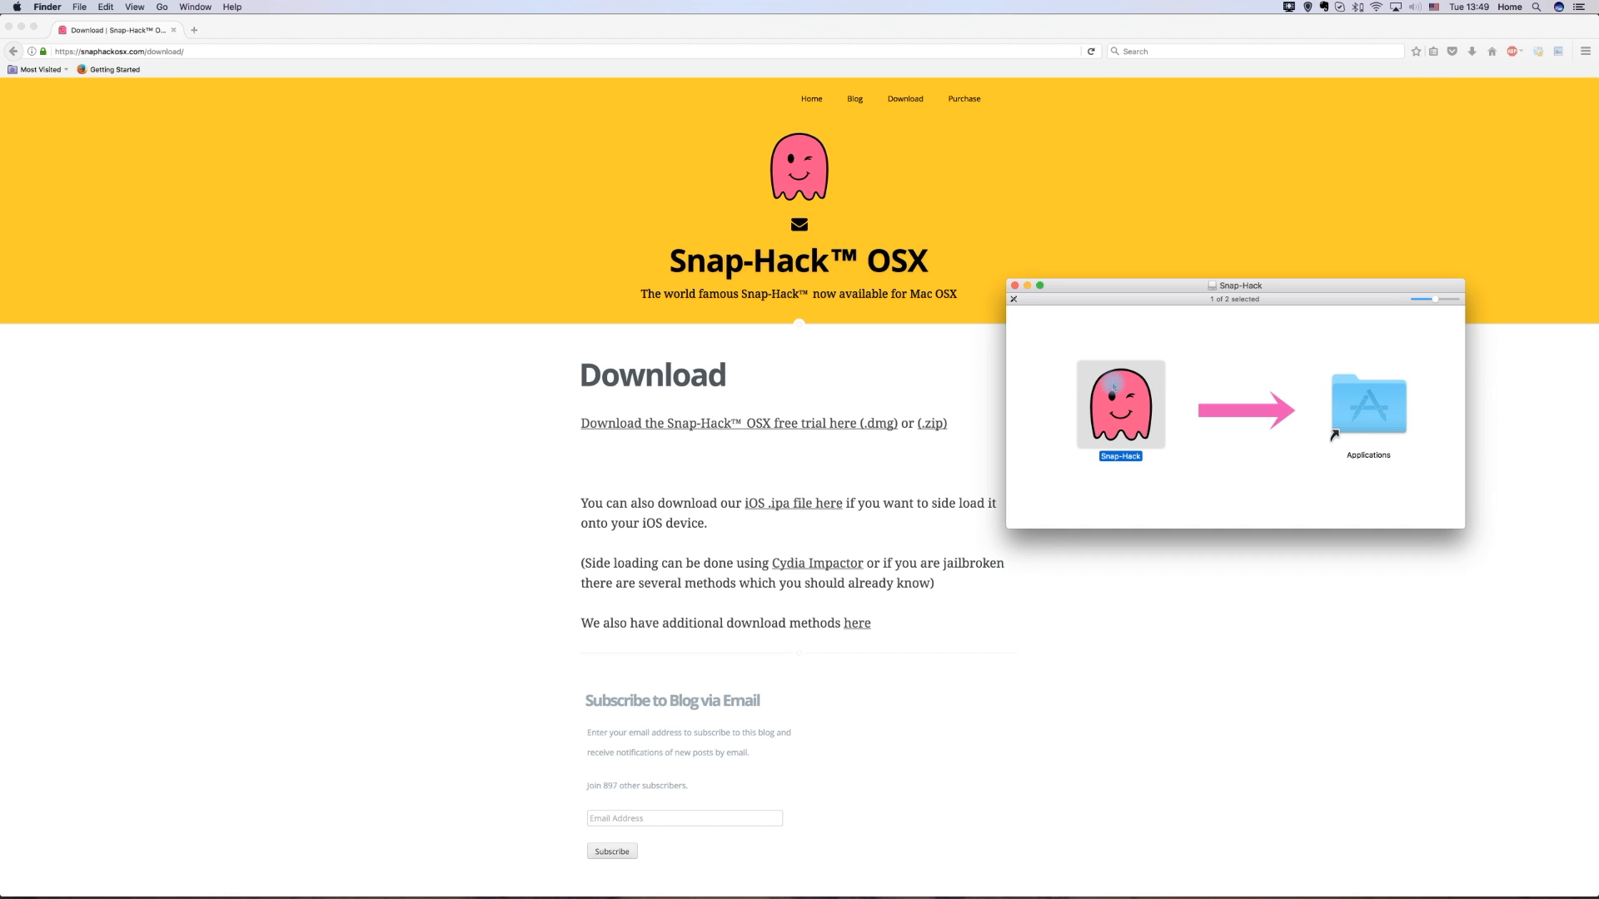
double_click(1119, 405)
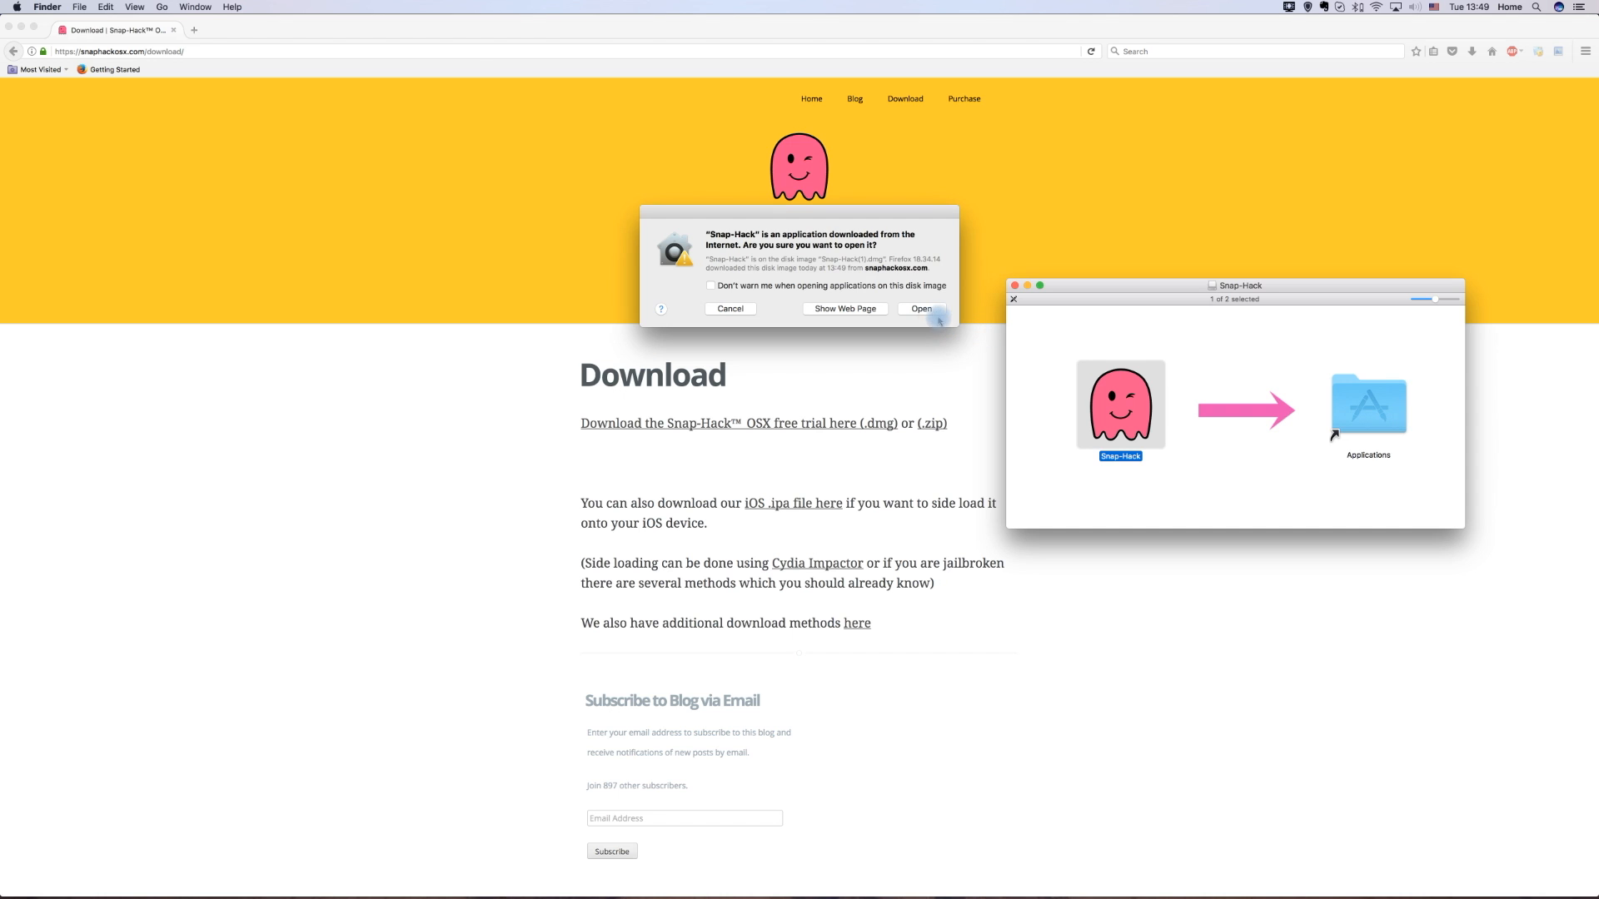
left_click(921, 309)
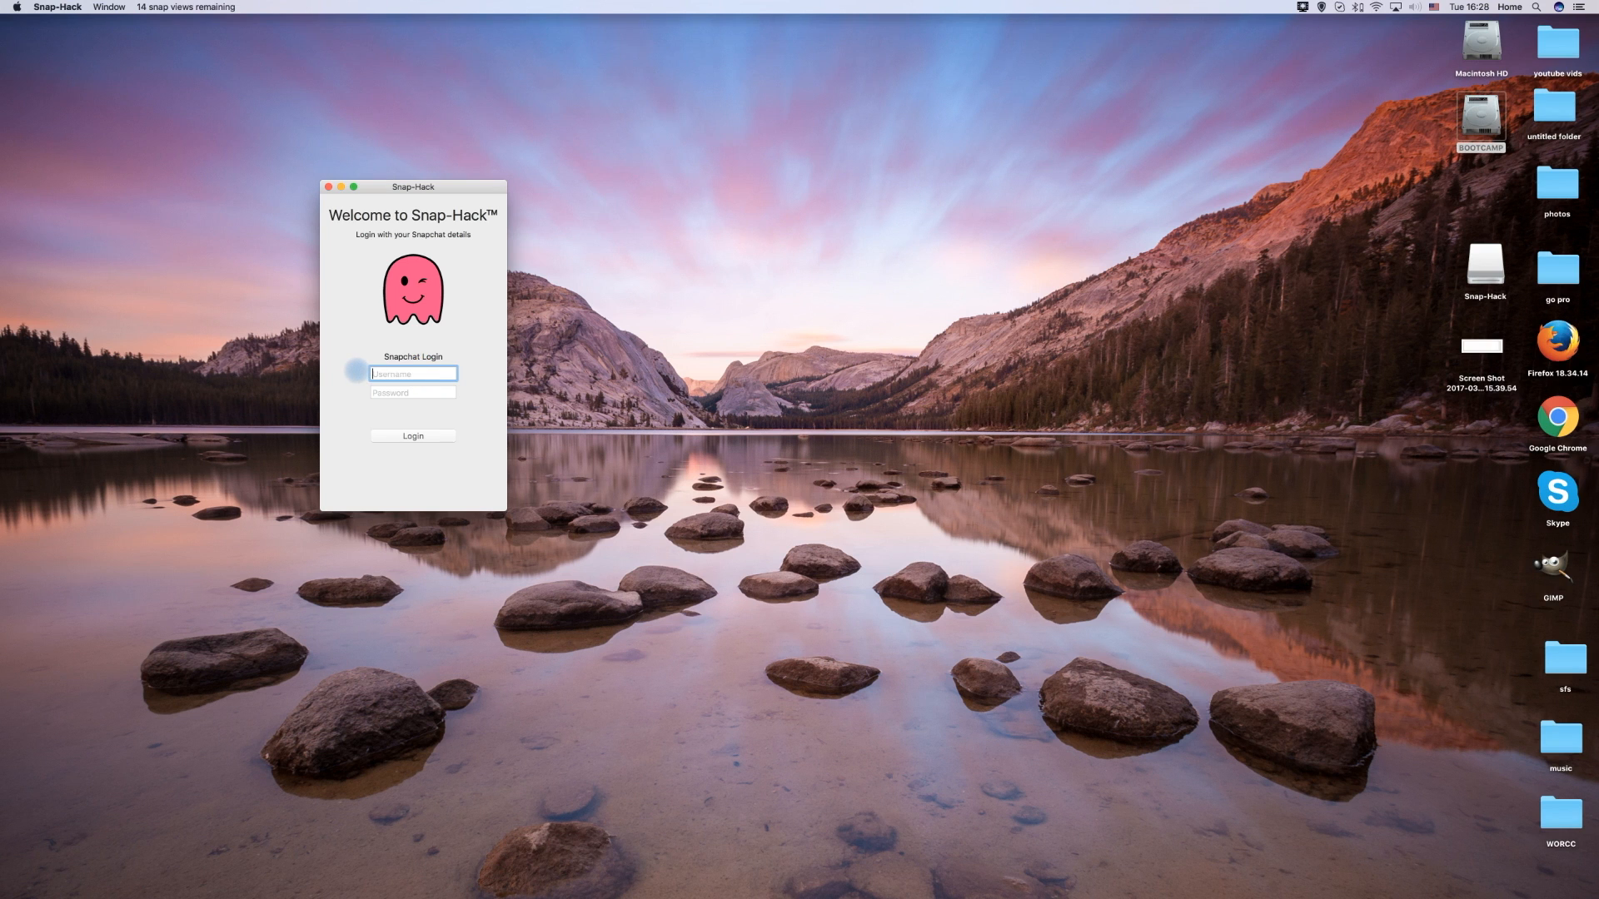
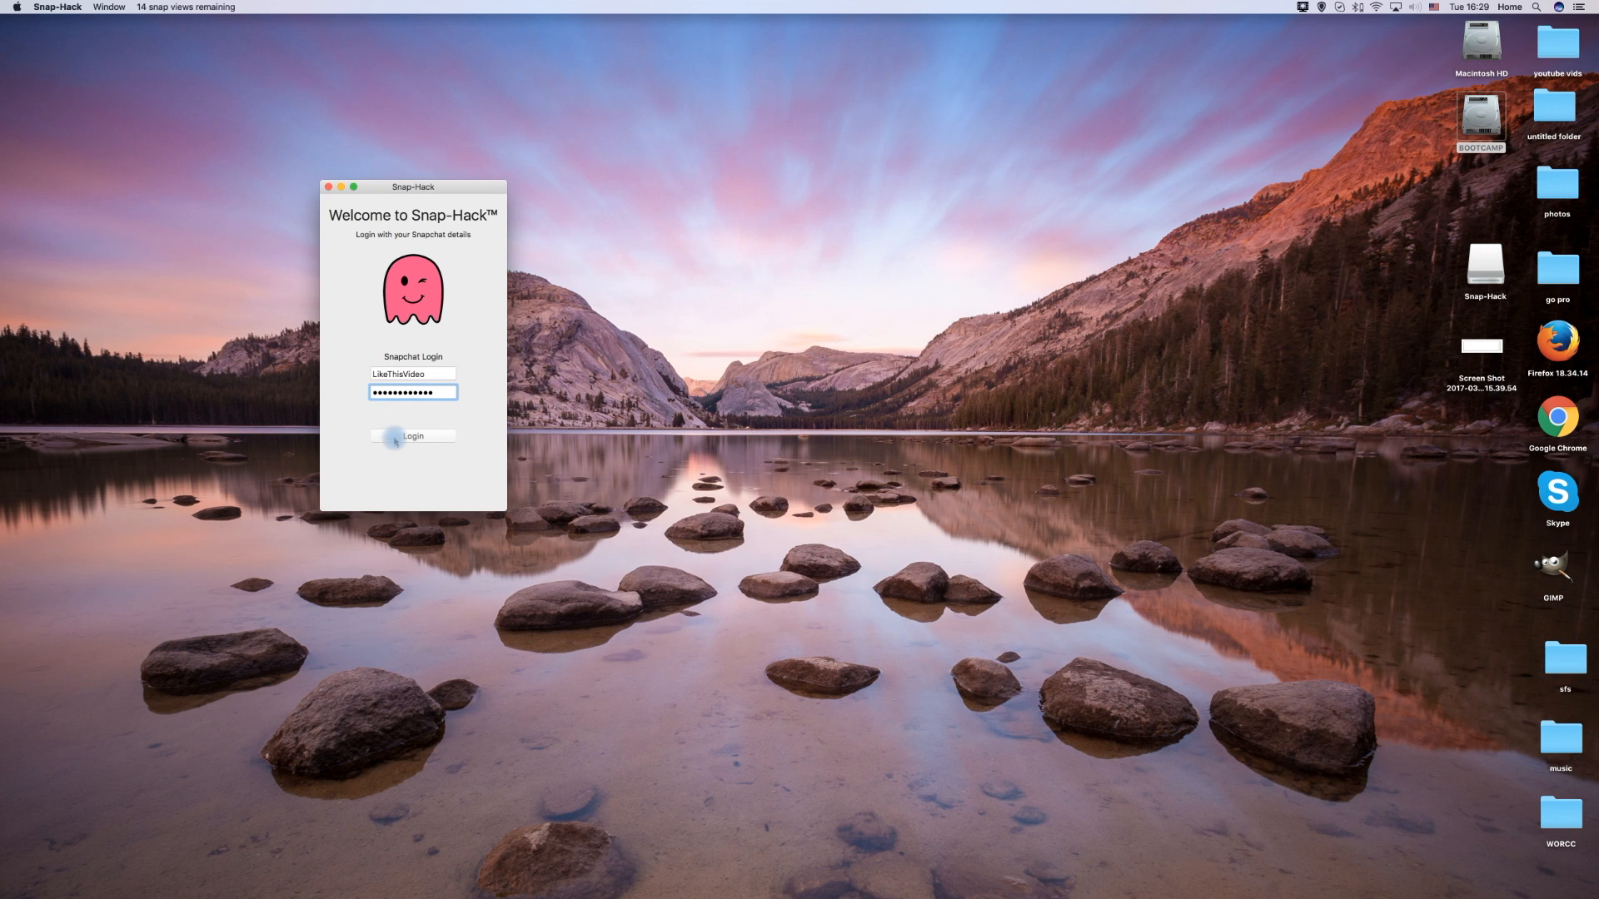
left_click(413, 435)
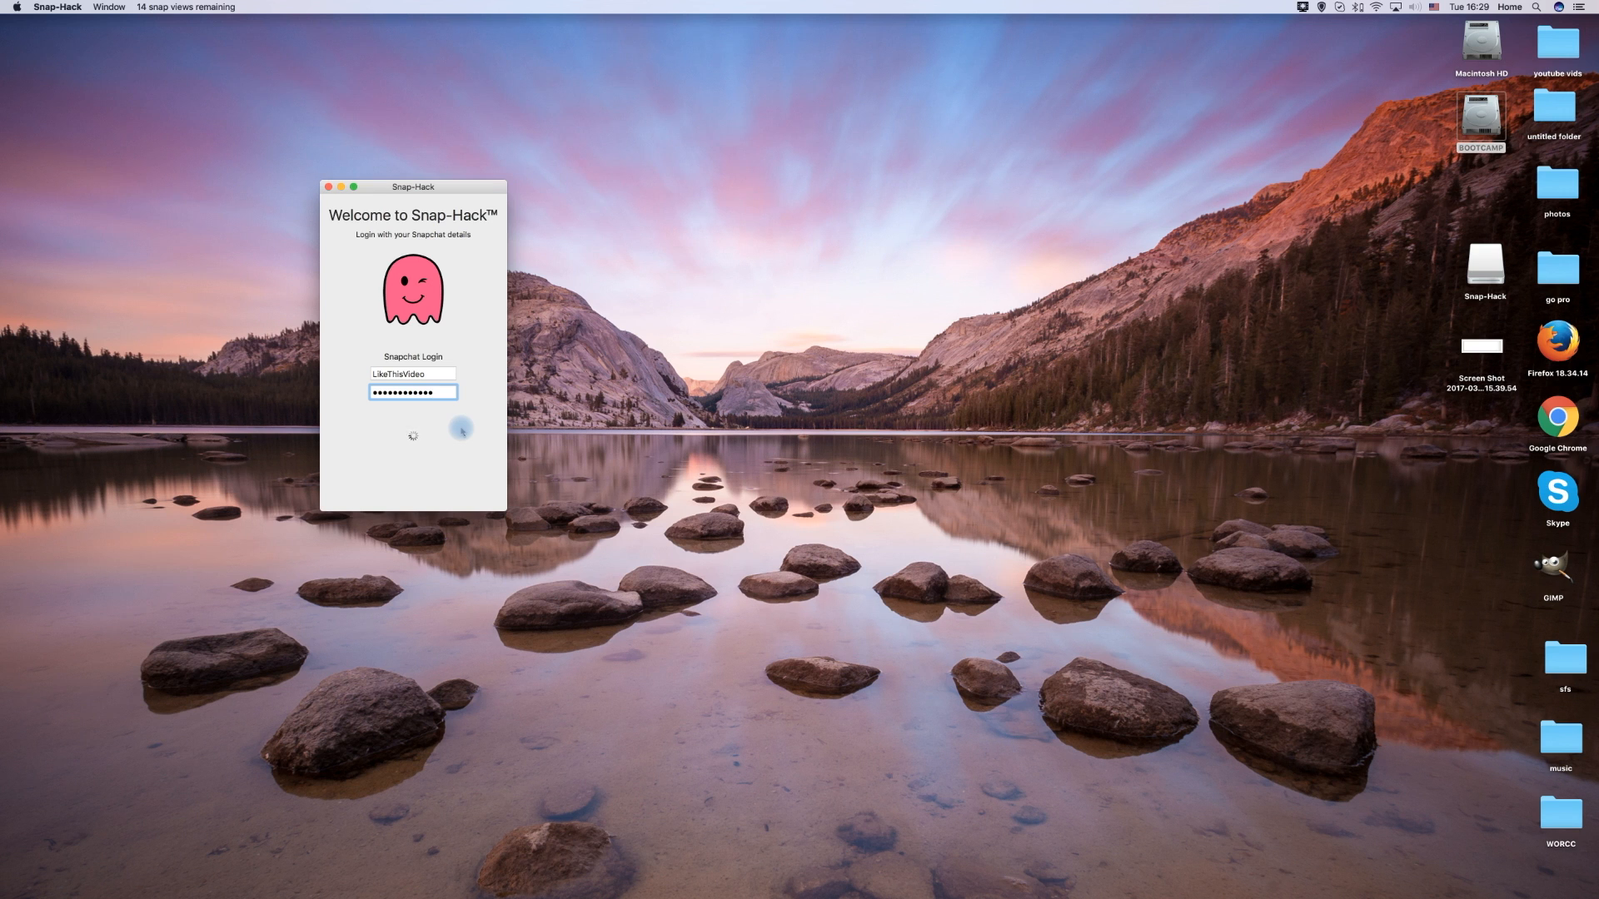
- Open a received Team Snapchat snap from the Received list
left_click(460, 427)
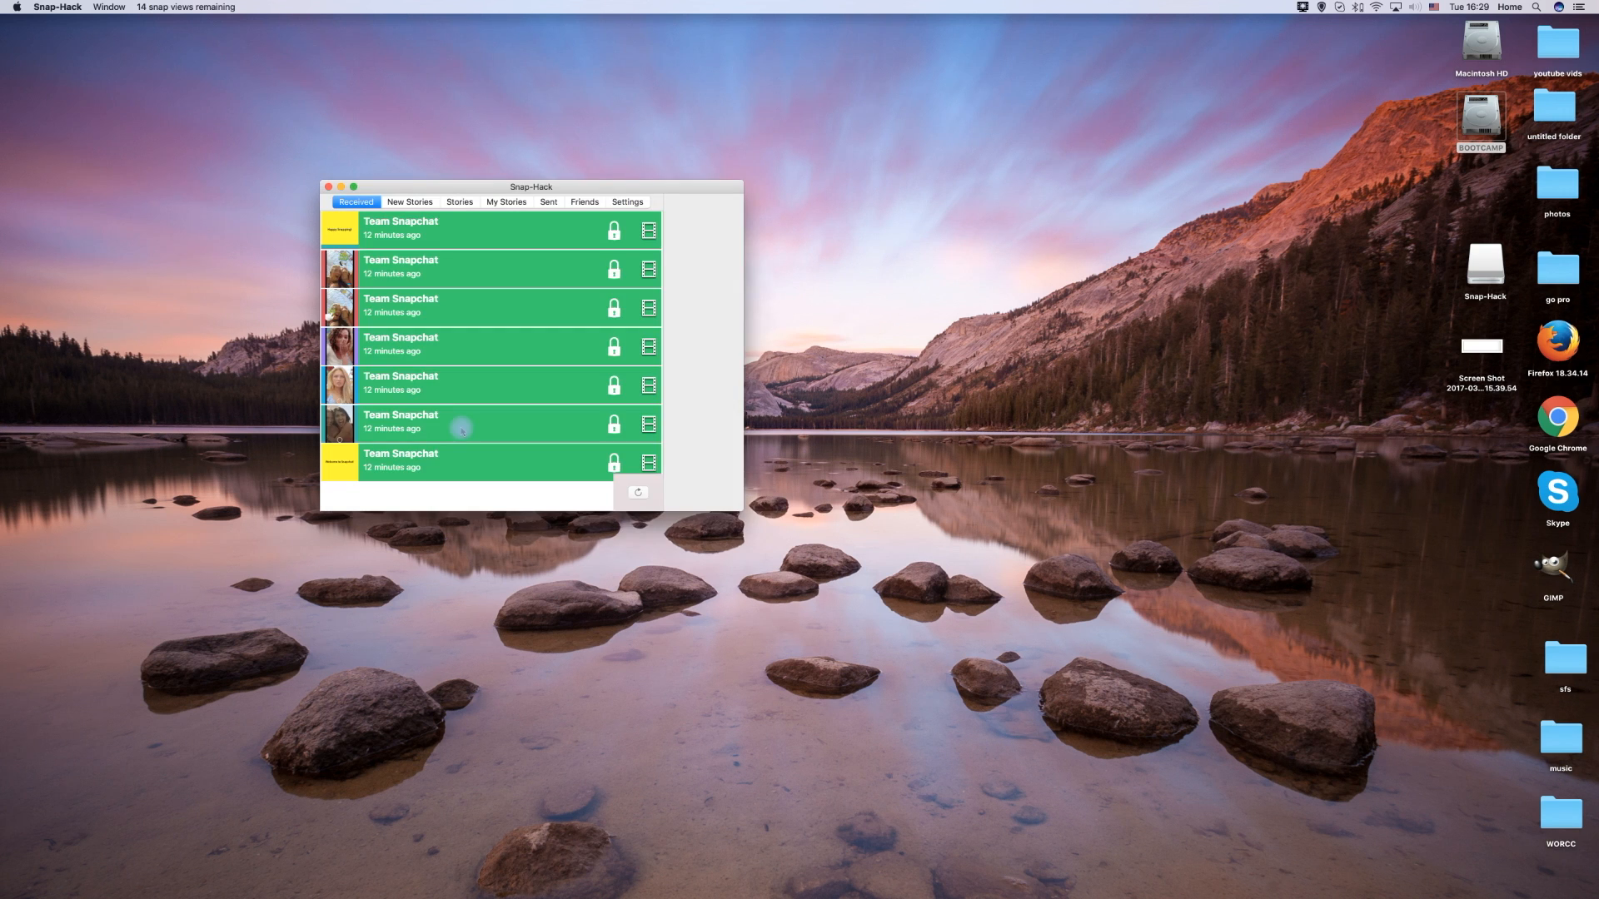
mouse_move(481, 390)
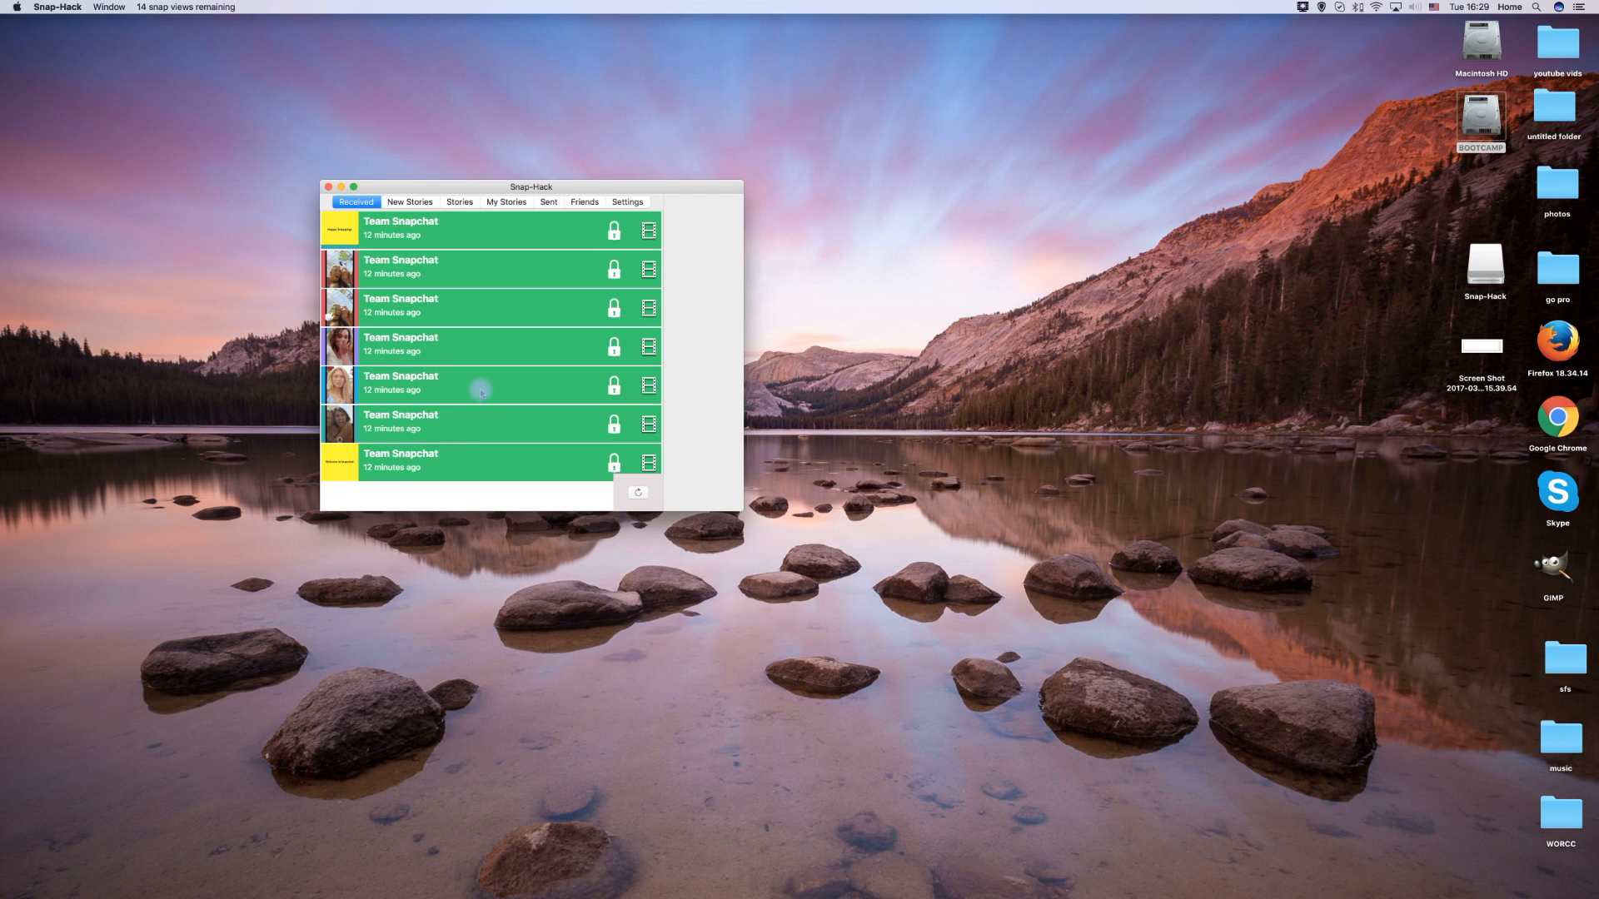
mouse_move(461, 261)
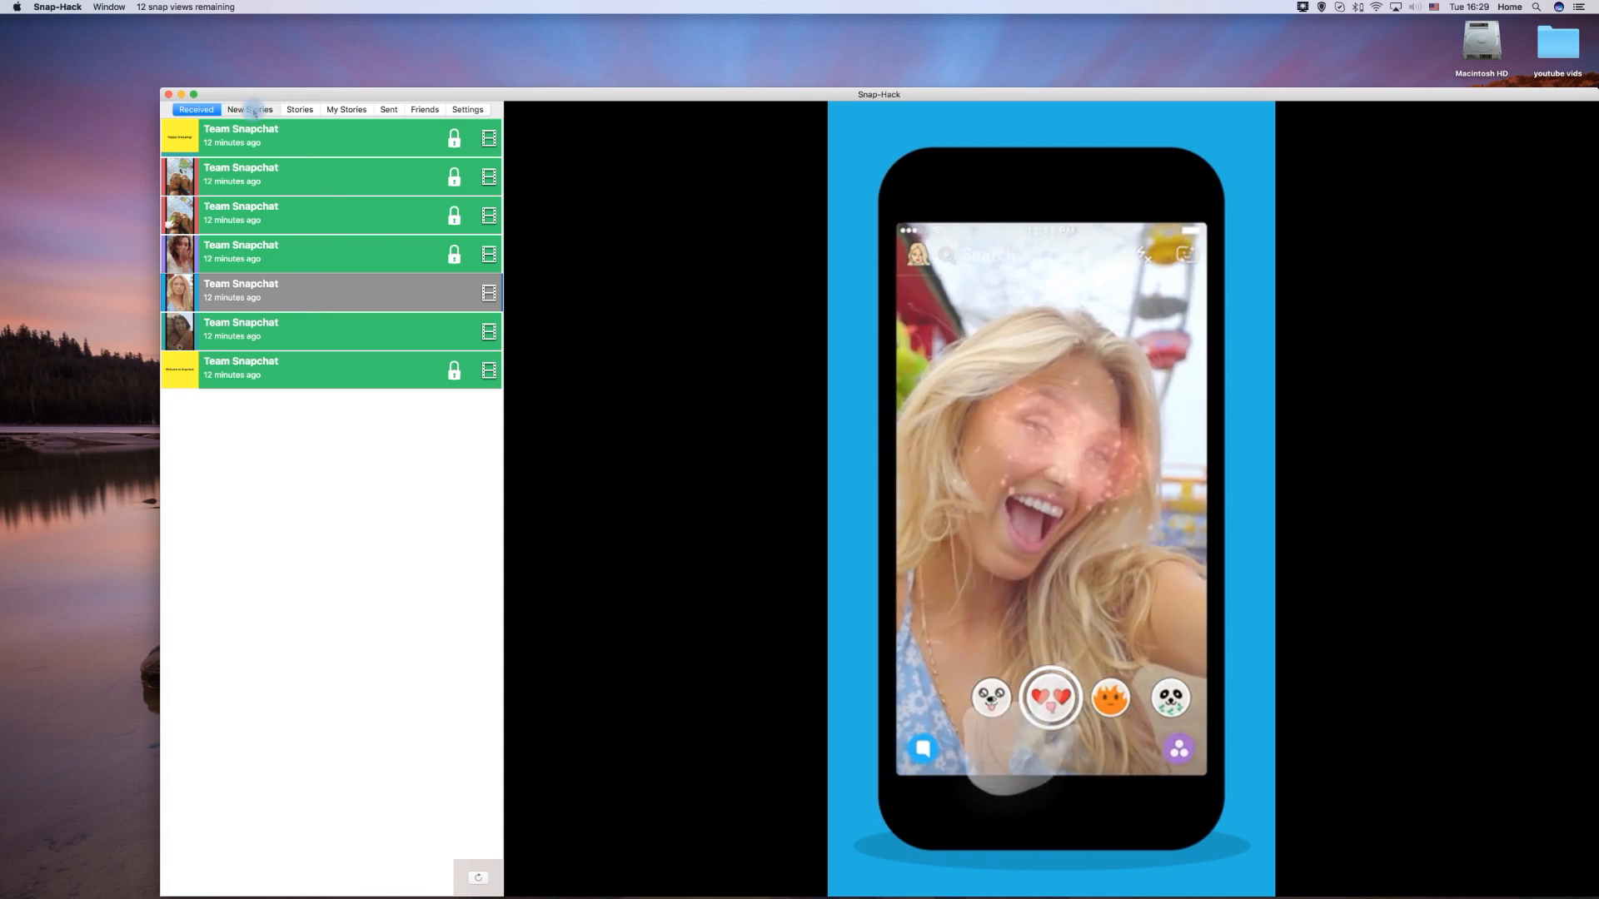
- View the new Team Snapchat story, then switch to friends' Stories
left_click(249, 109)
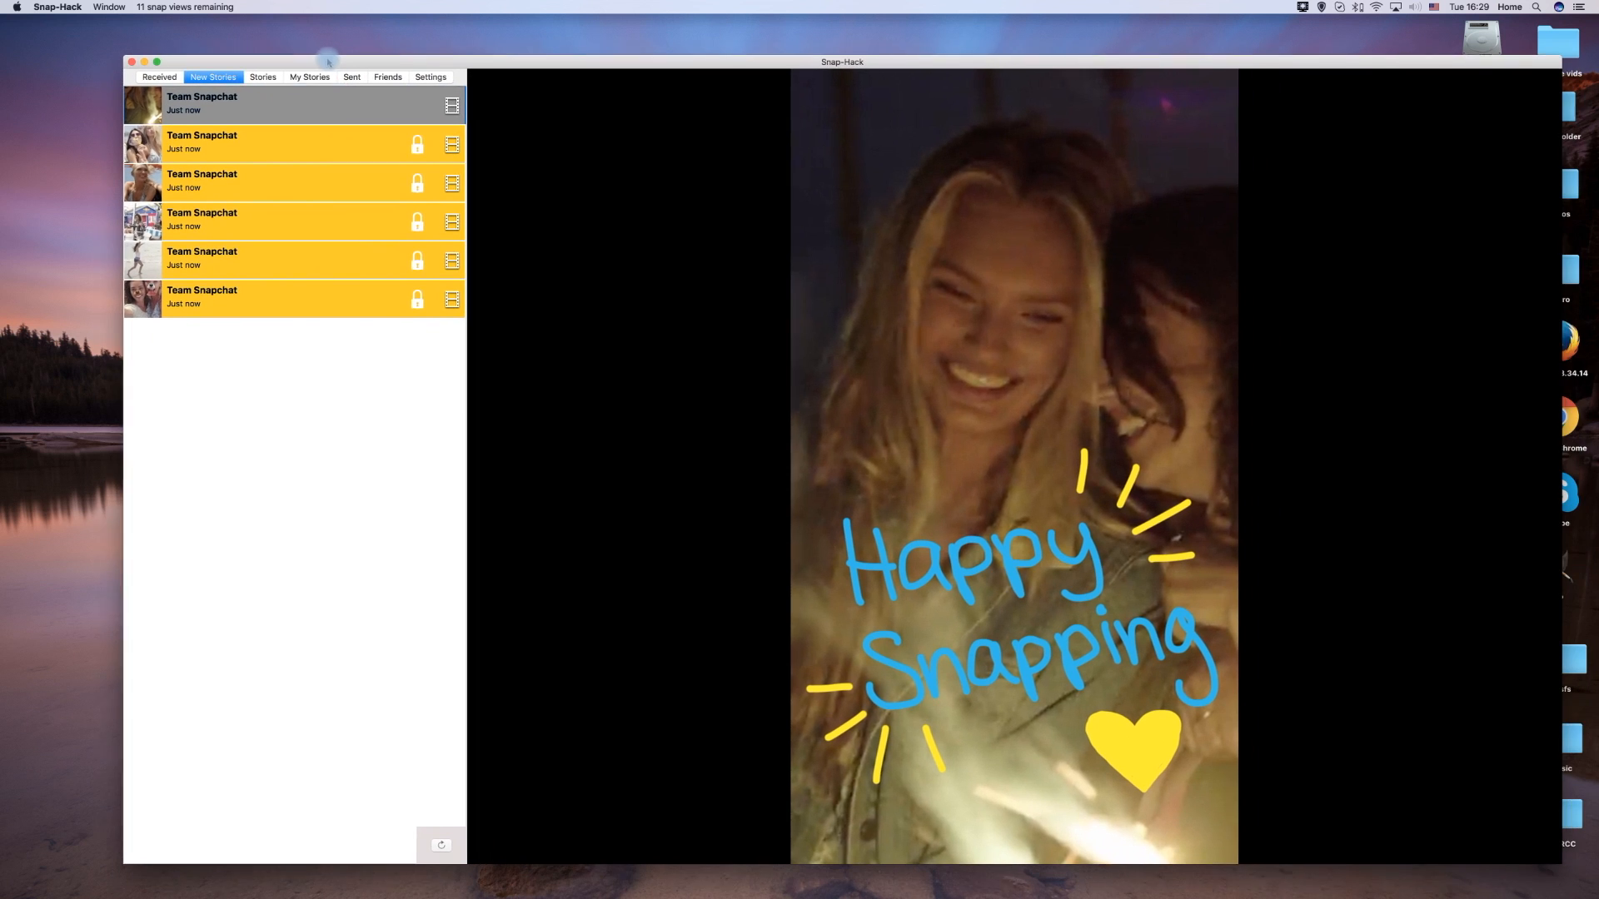
left_click(246, 73)
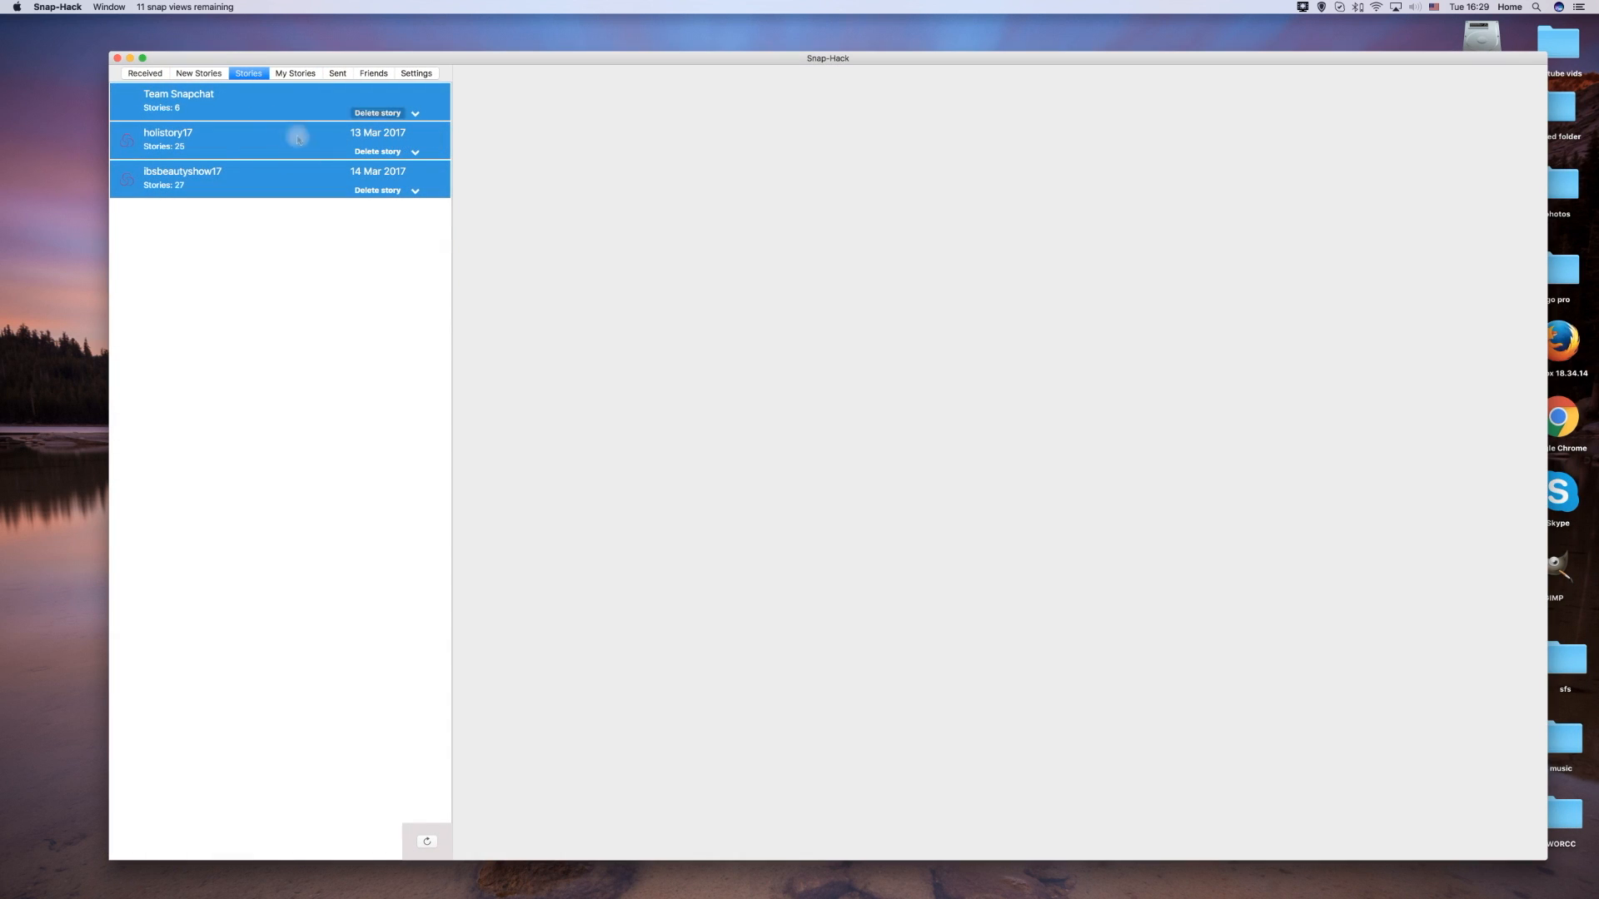
- Expand the 13 Mar 2017 stories, play your own story, then show Friends
left_click(414, 151)
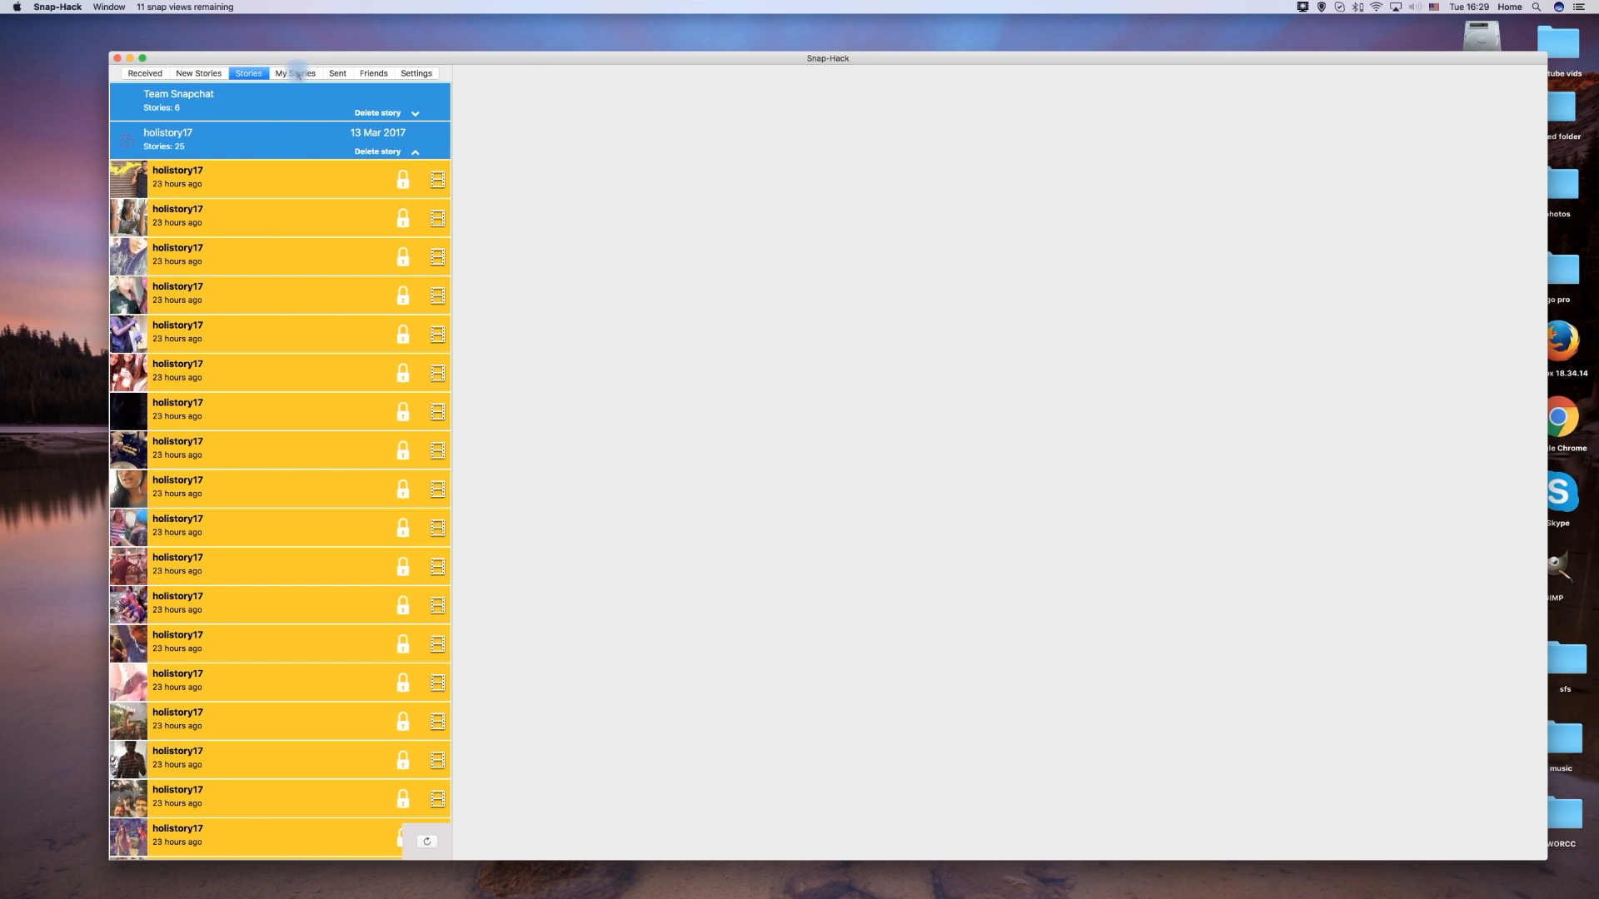
left_click(295, 73)
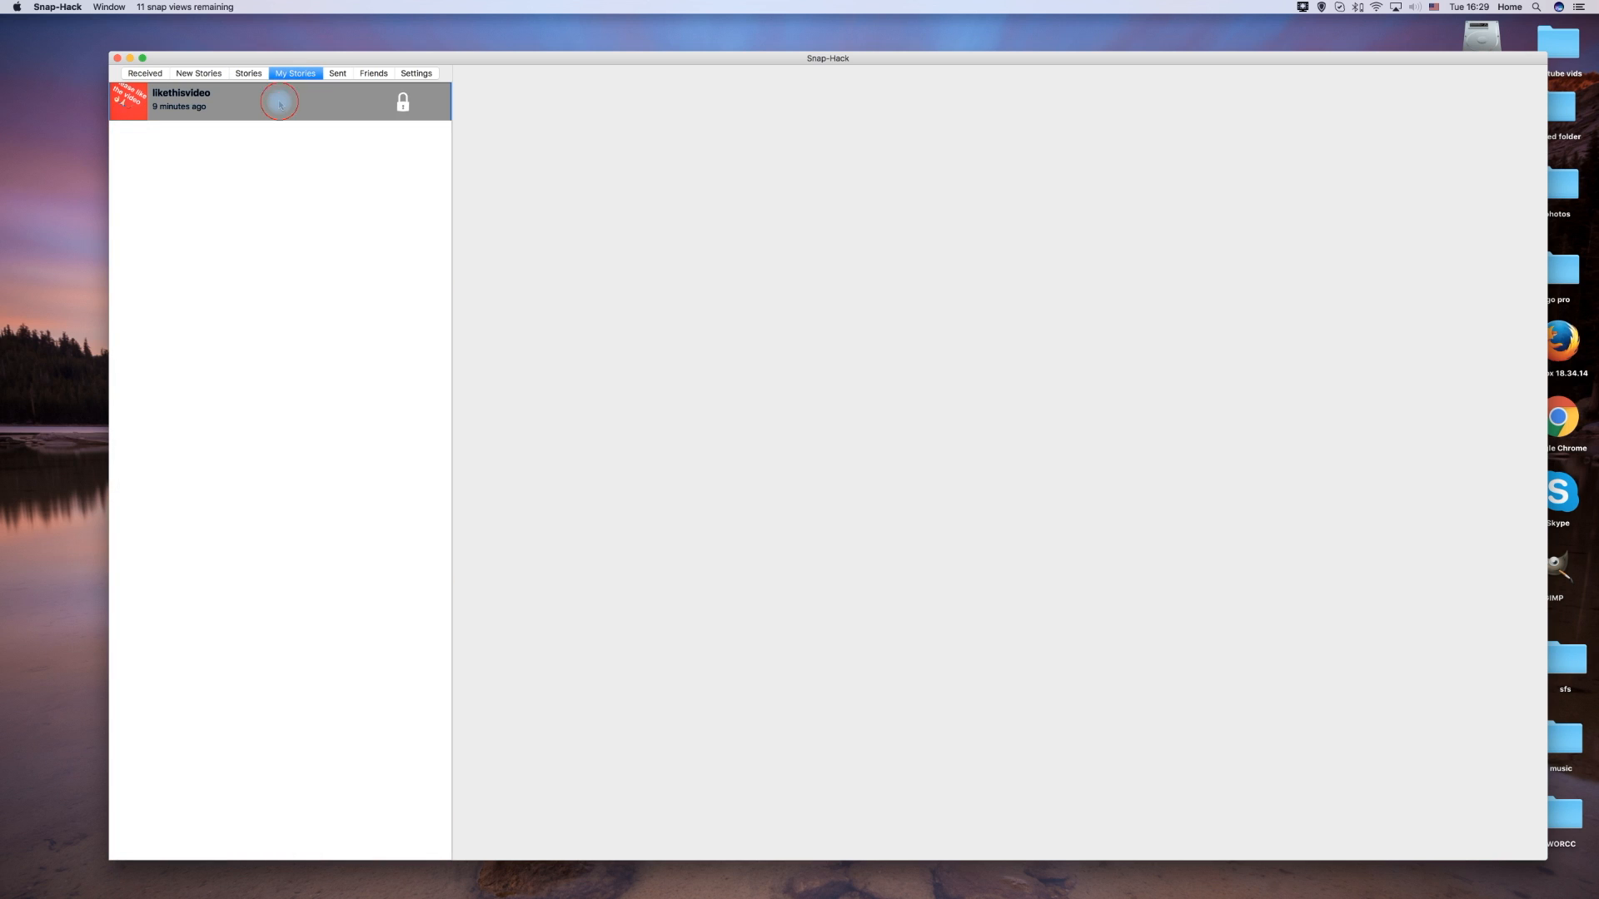
left_click(278, 100)
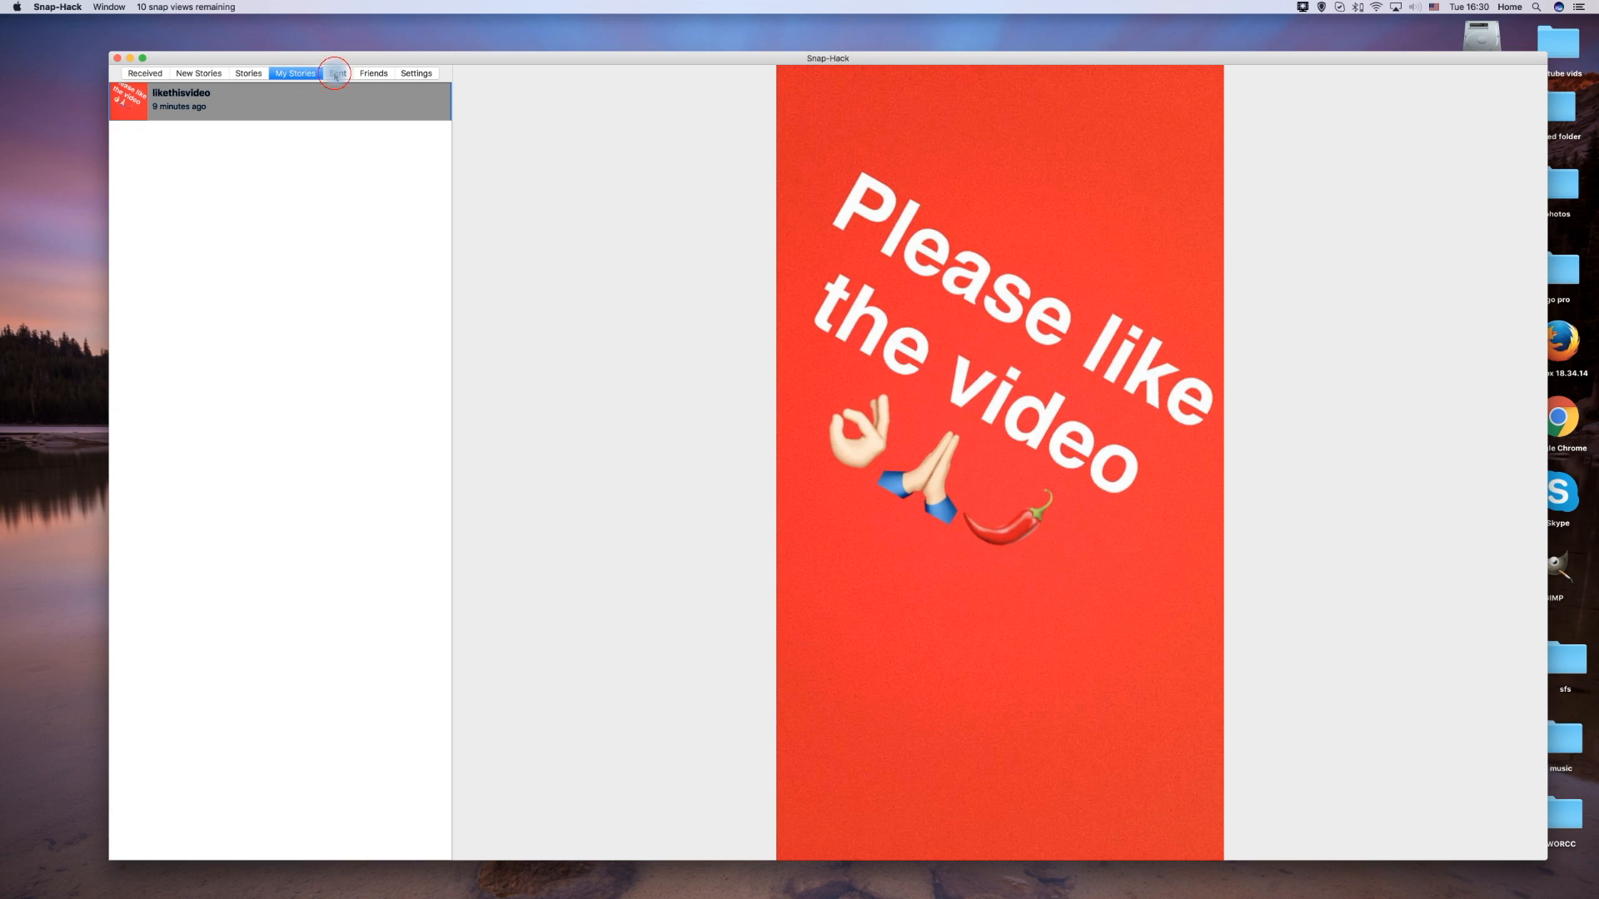
left_click(337, 73)
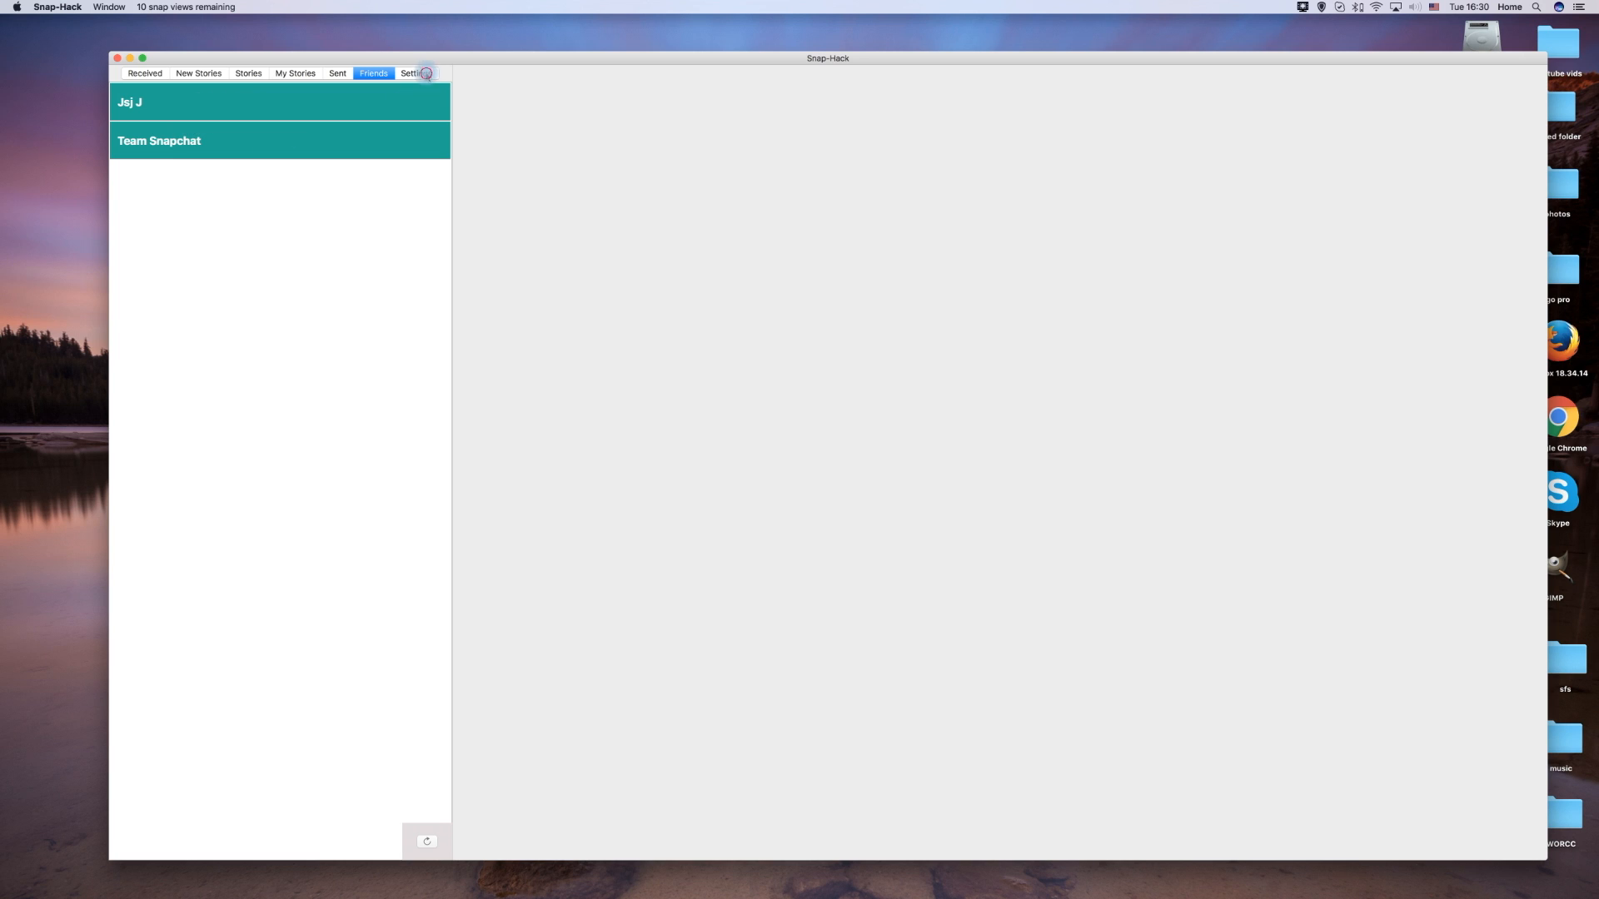
- In Settings, cycle Mark snaps viewed back to Never, keeping stories on Never
left_click(415, 73)
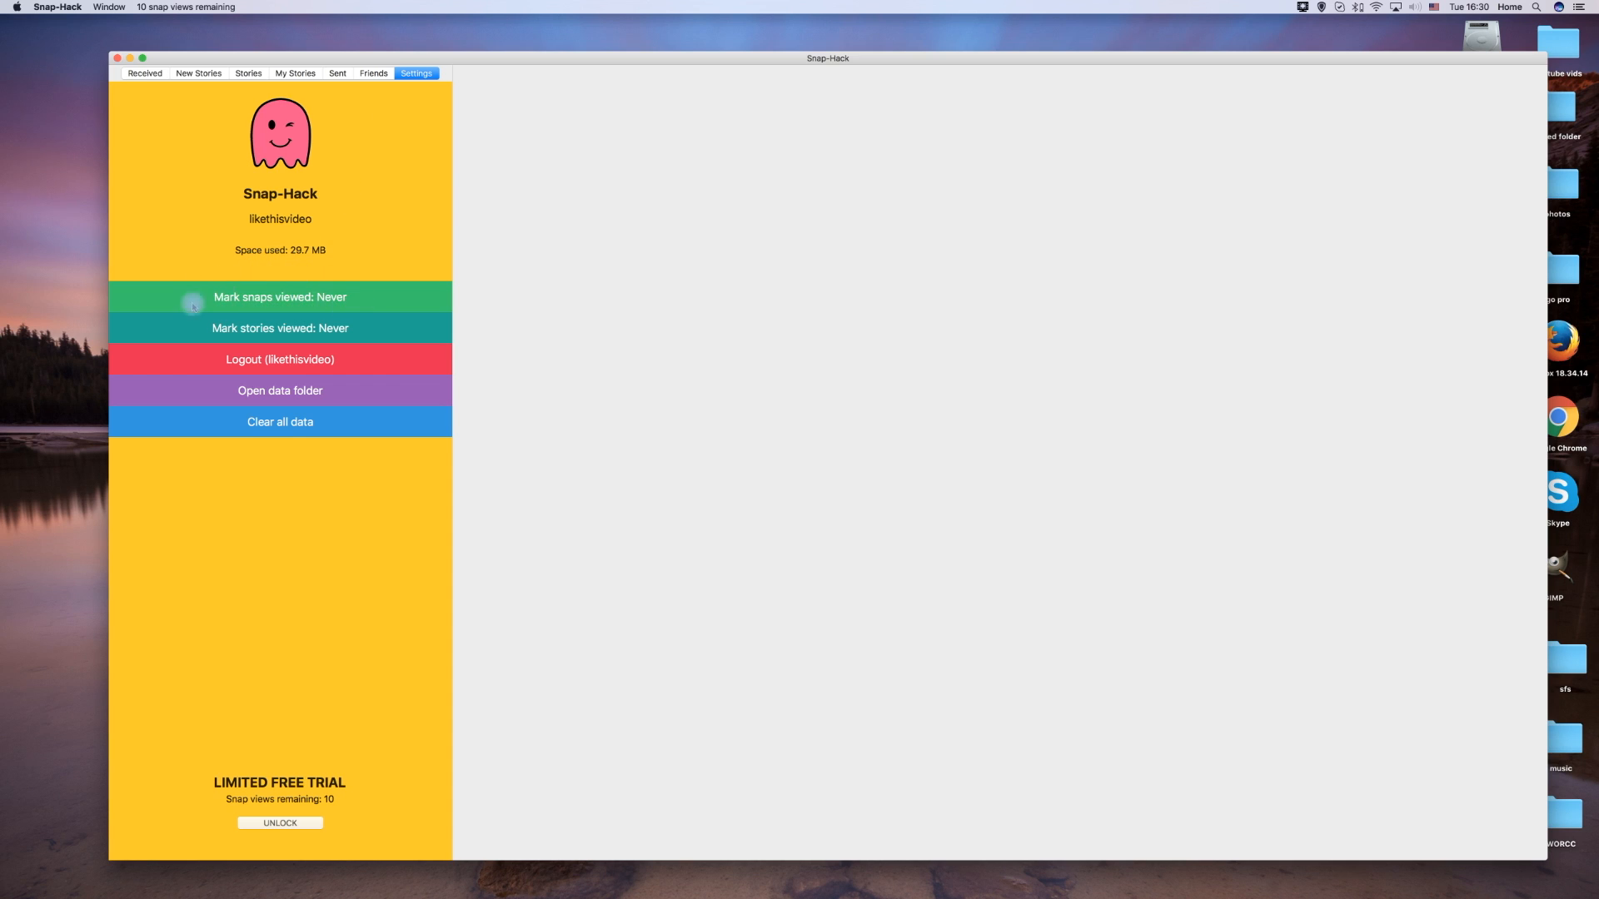
mouse_move(195, 328)
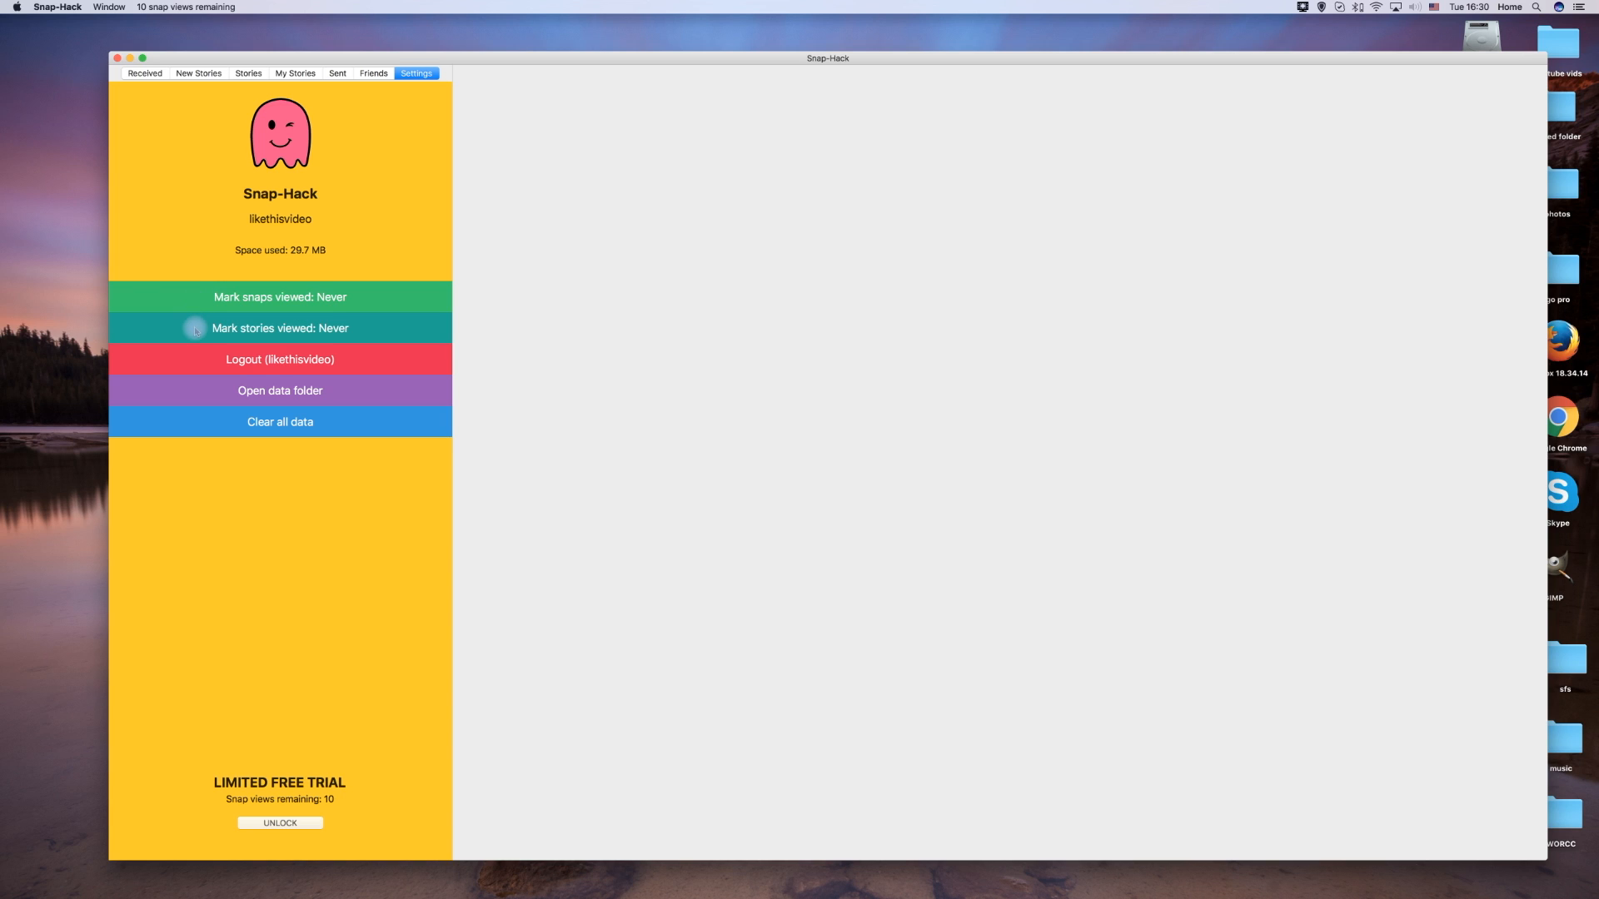
left_click(280, 297)
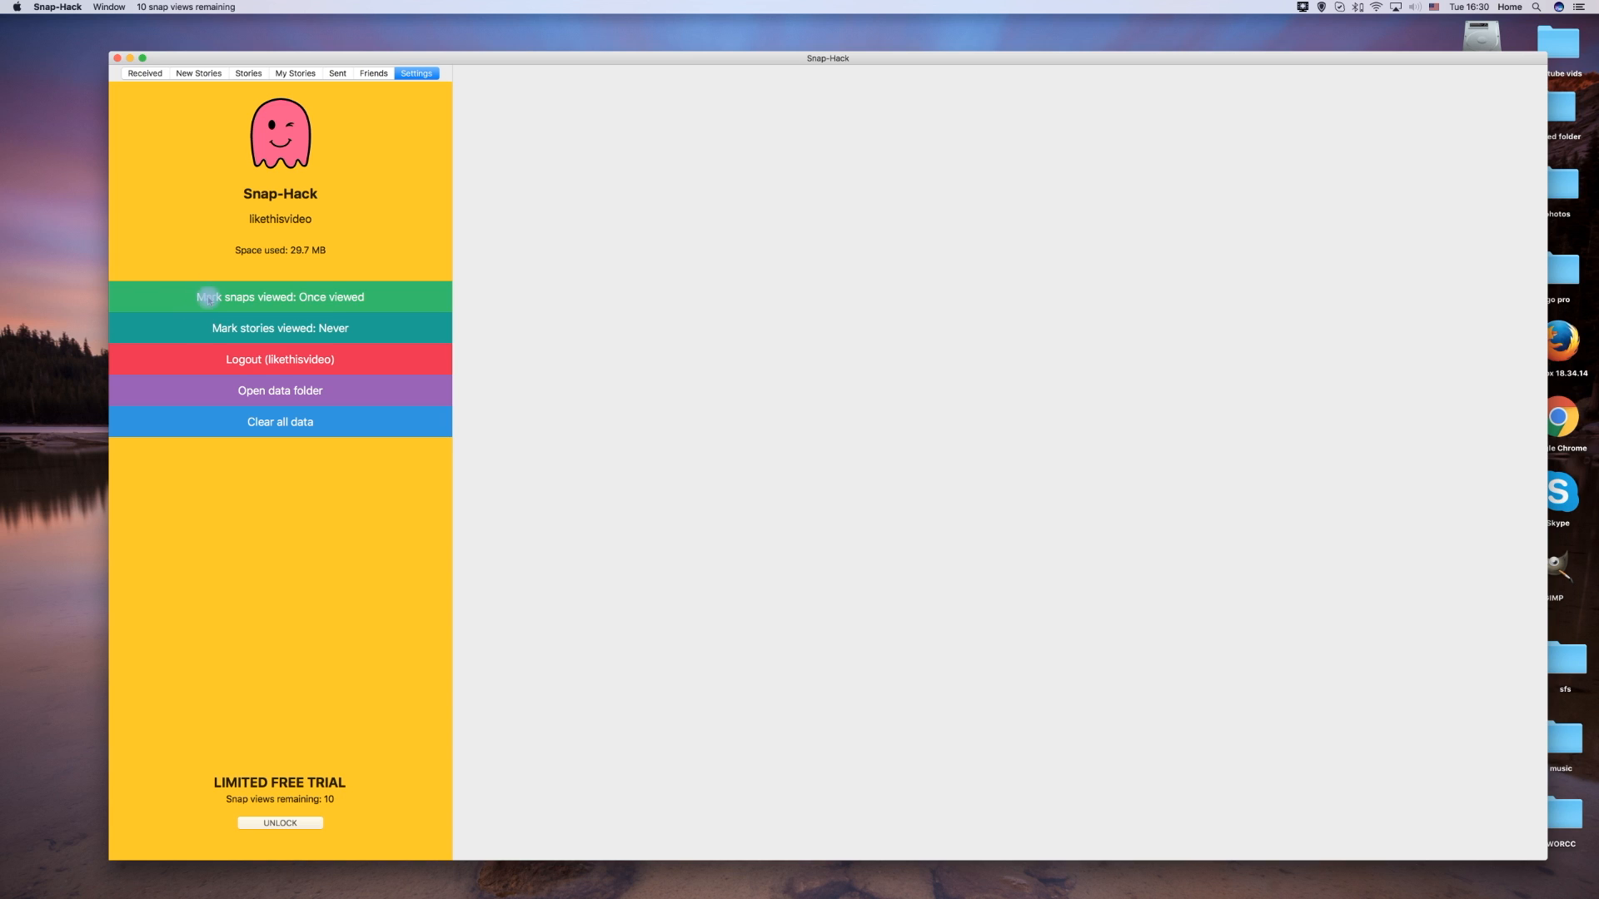
left_click(280, 297)
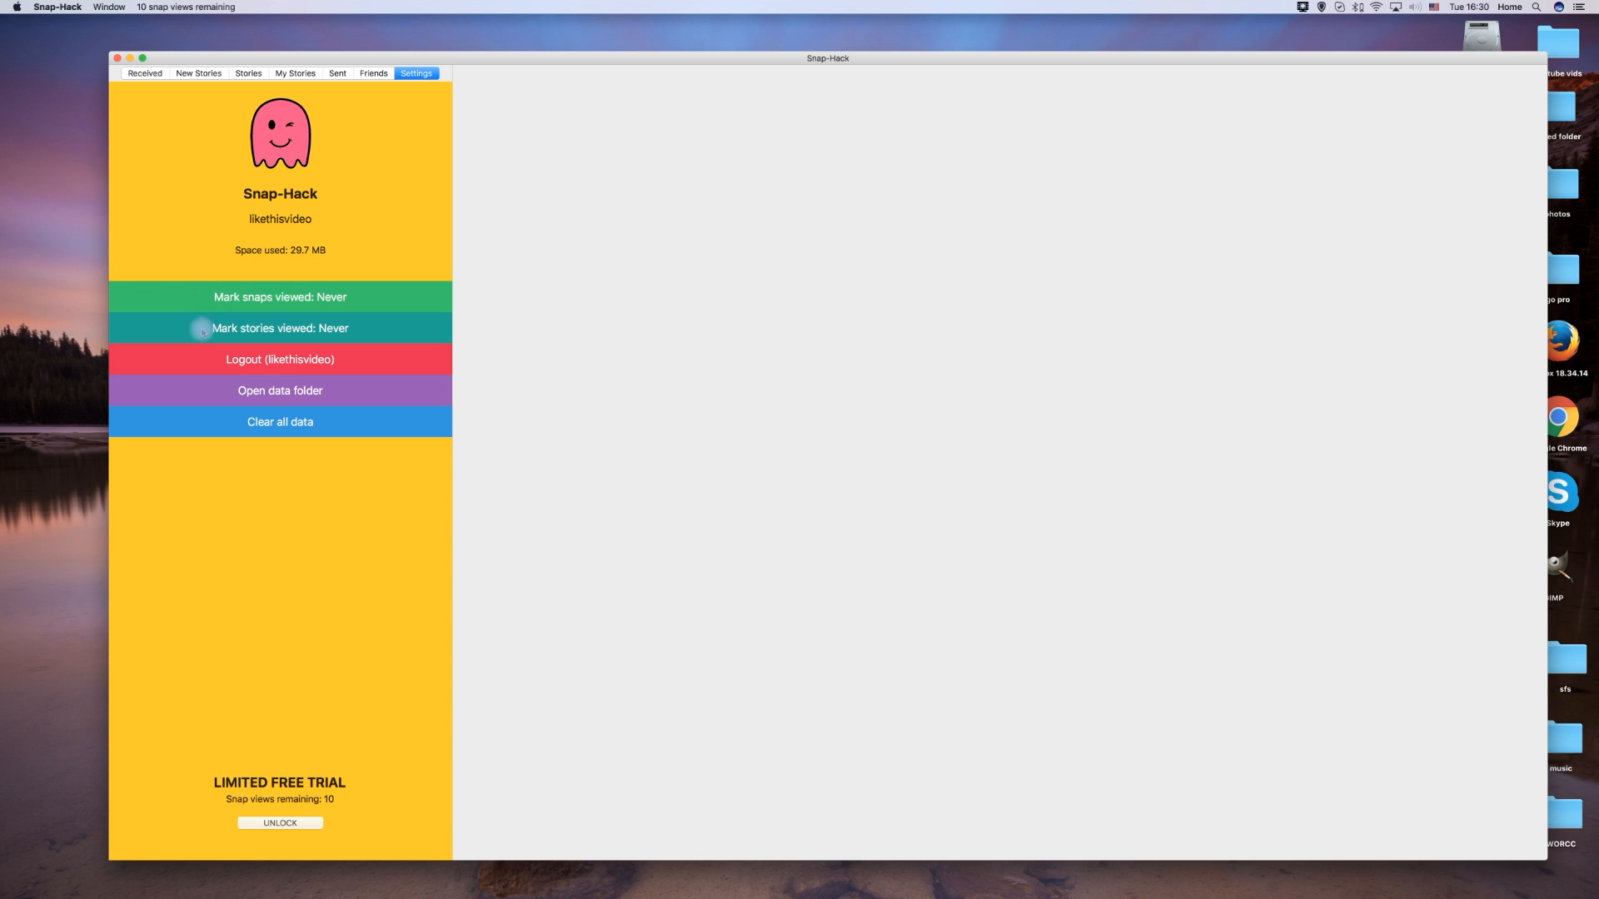
mouse_move(201, 359)
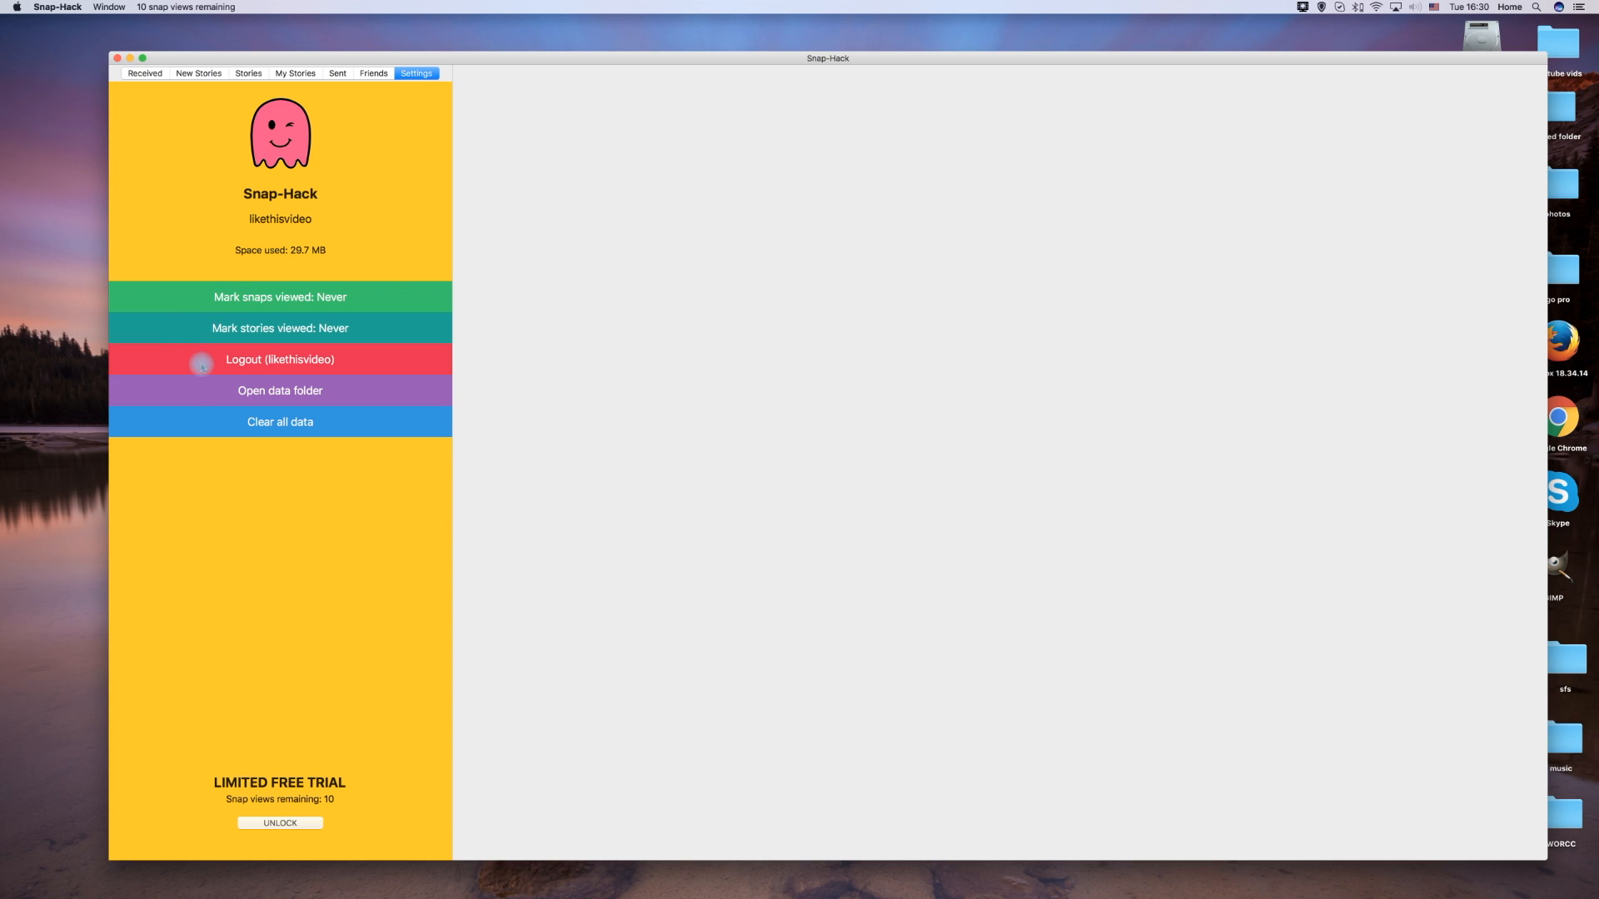
mouse_move(263, 370)
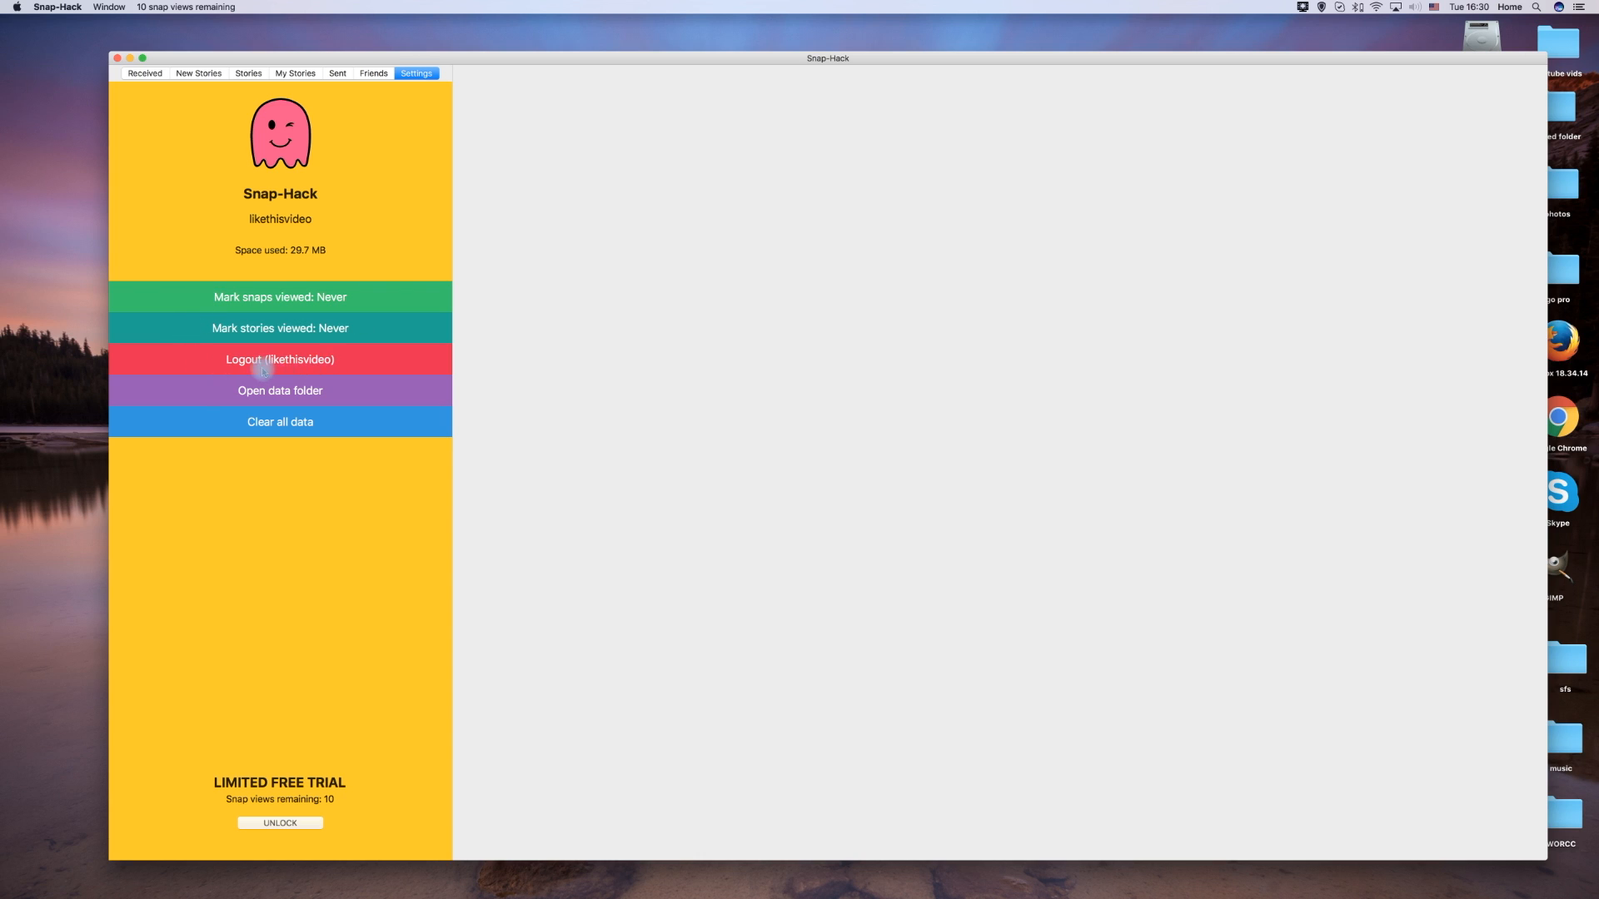